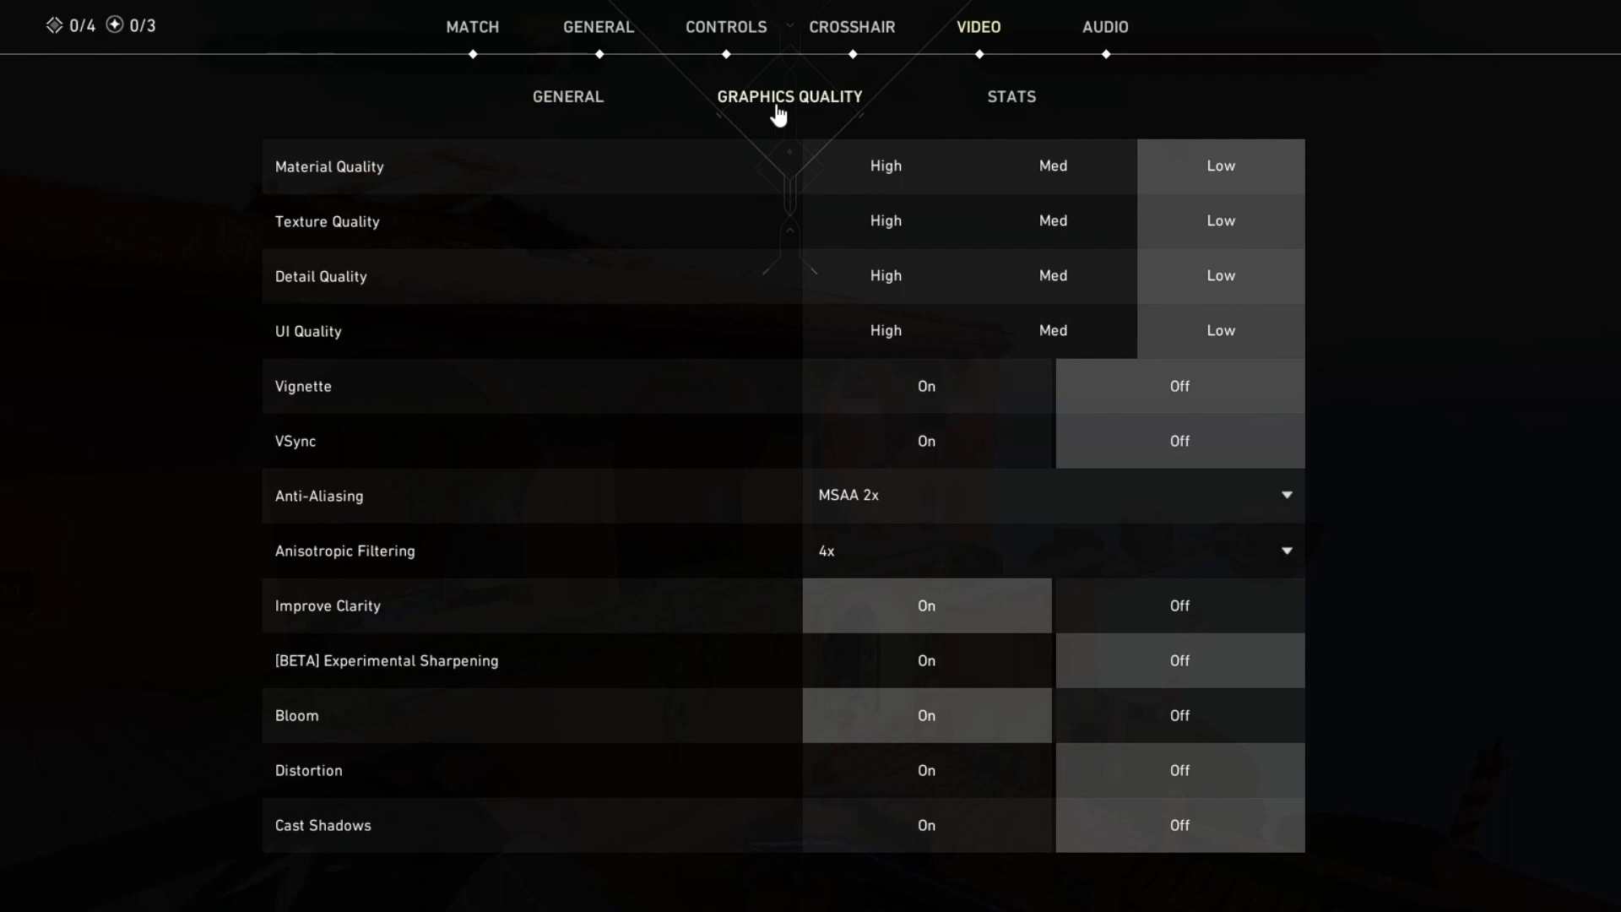
{"action": "mouse_move", "coordinate": [1100, 199]}
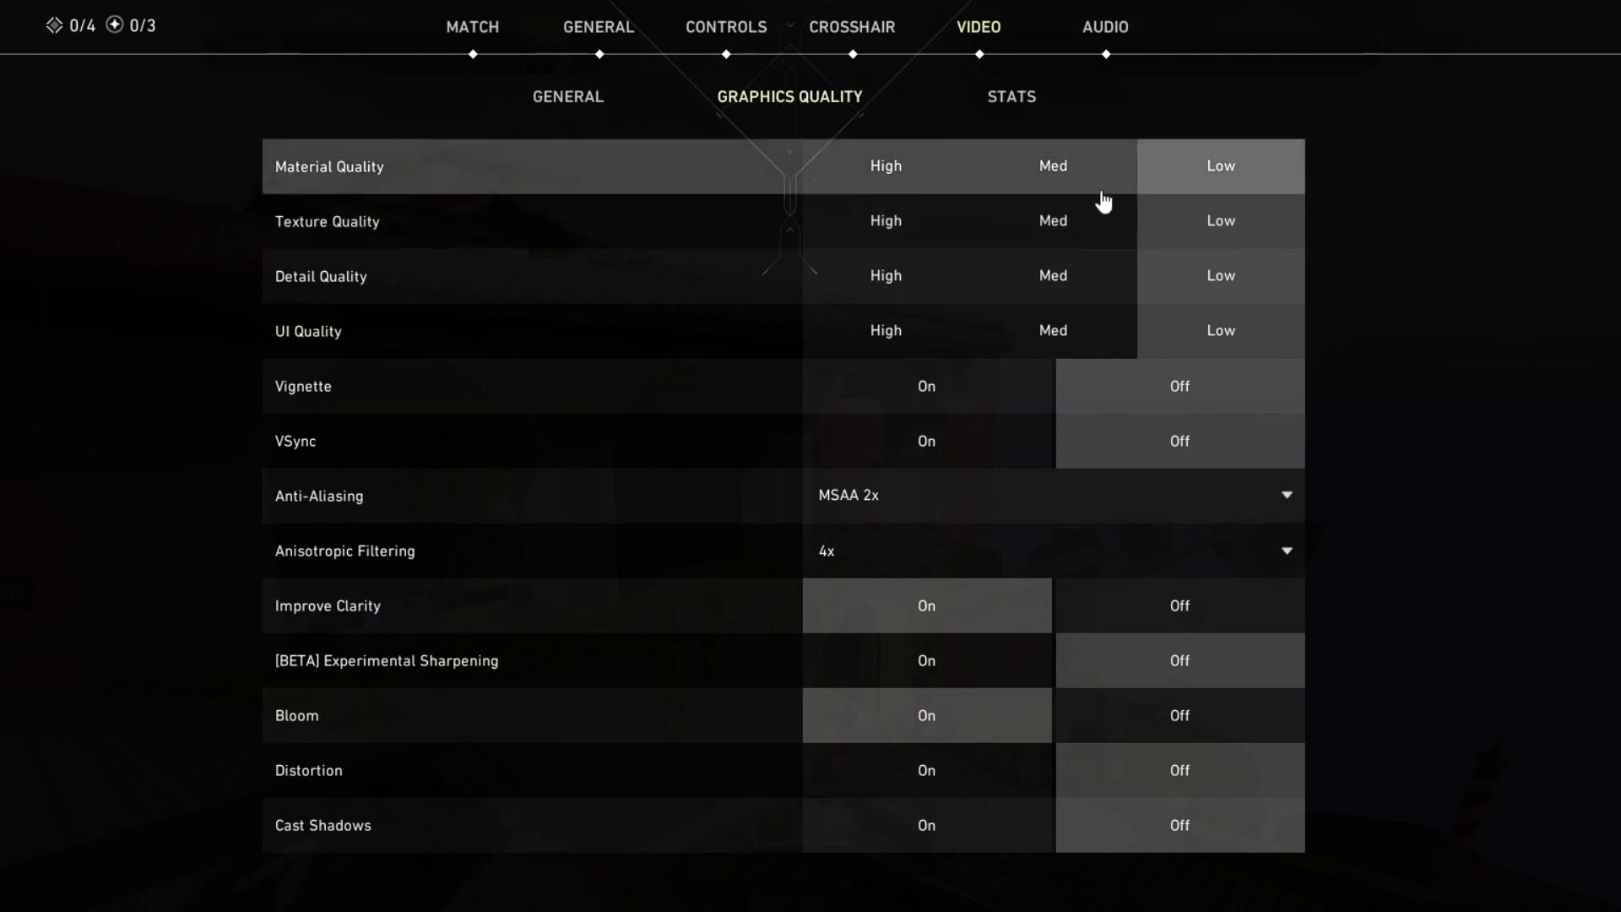
{"action": "mouse_move", "coordinate": [1188, 380]}
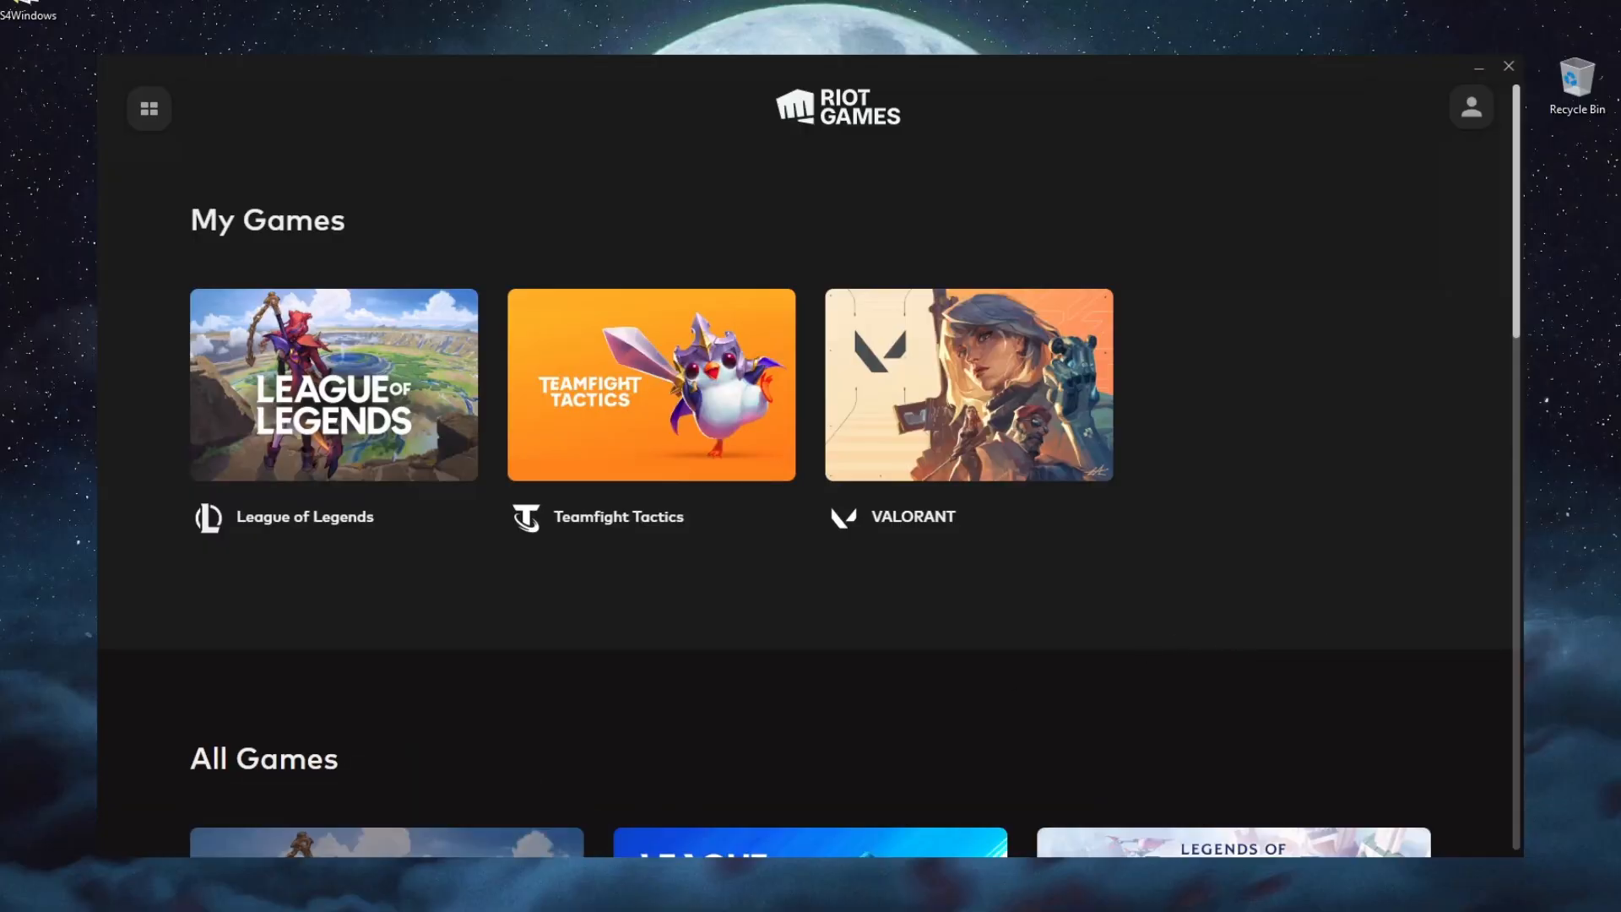
{"action": "mouse_move", "coordinate": [704, 538]}
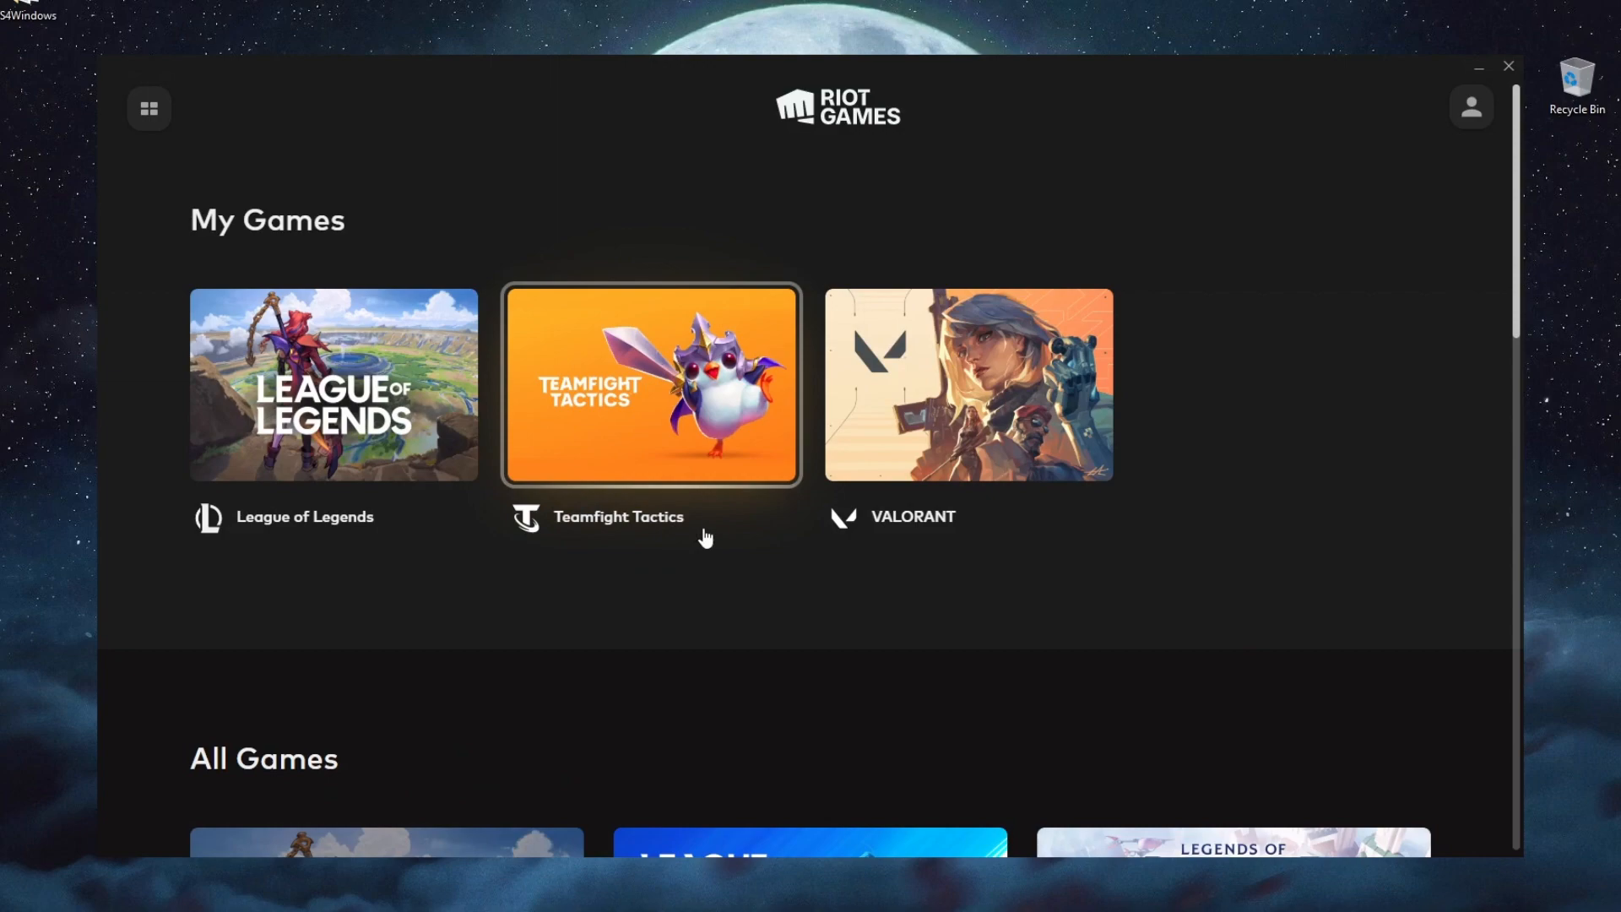
- Start a repair of the VALORANT game files from the Riot Client settings
{"action": "left_click", "coordinate": [976, 392]}
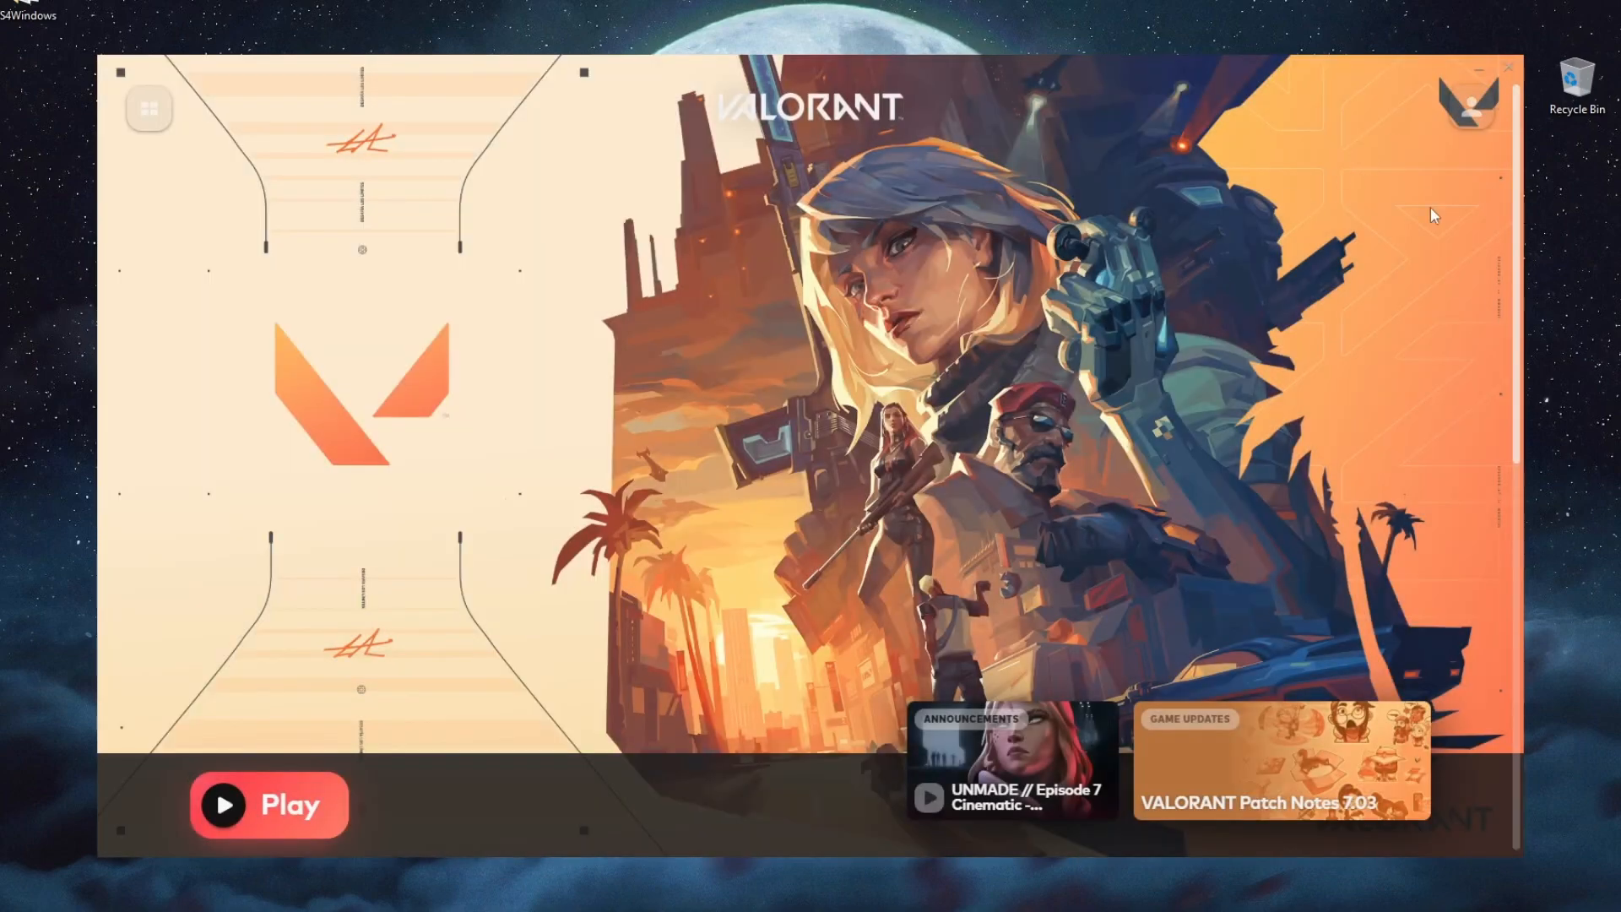
{"action": "mouse_move", "coordinate": [1475, 110]}
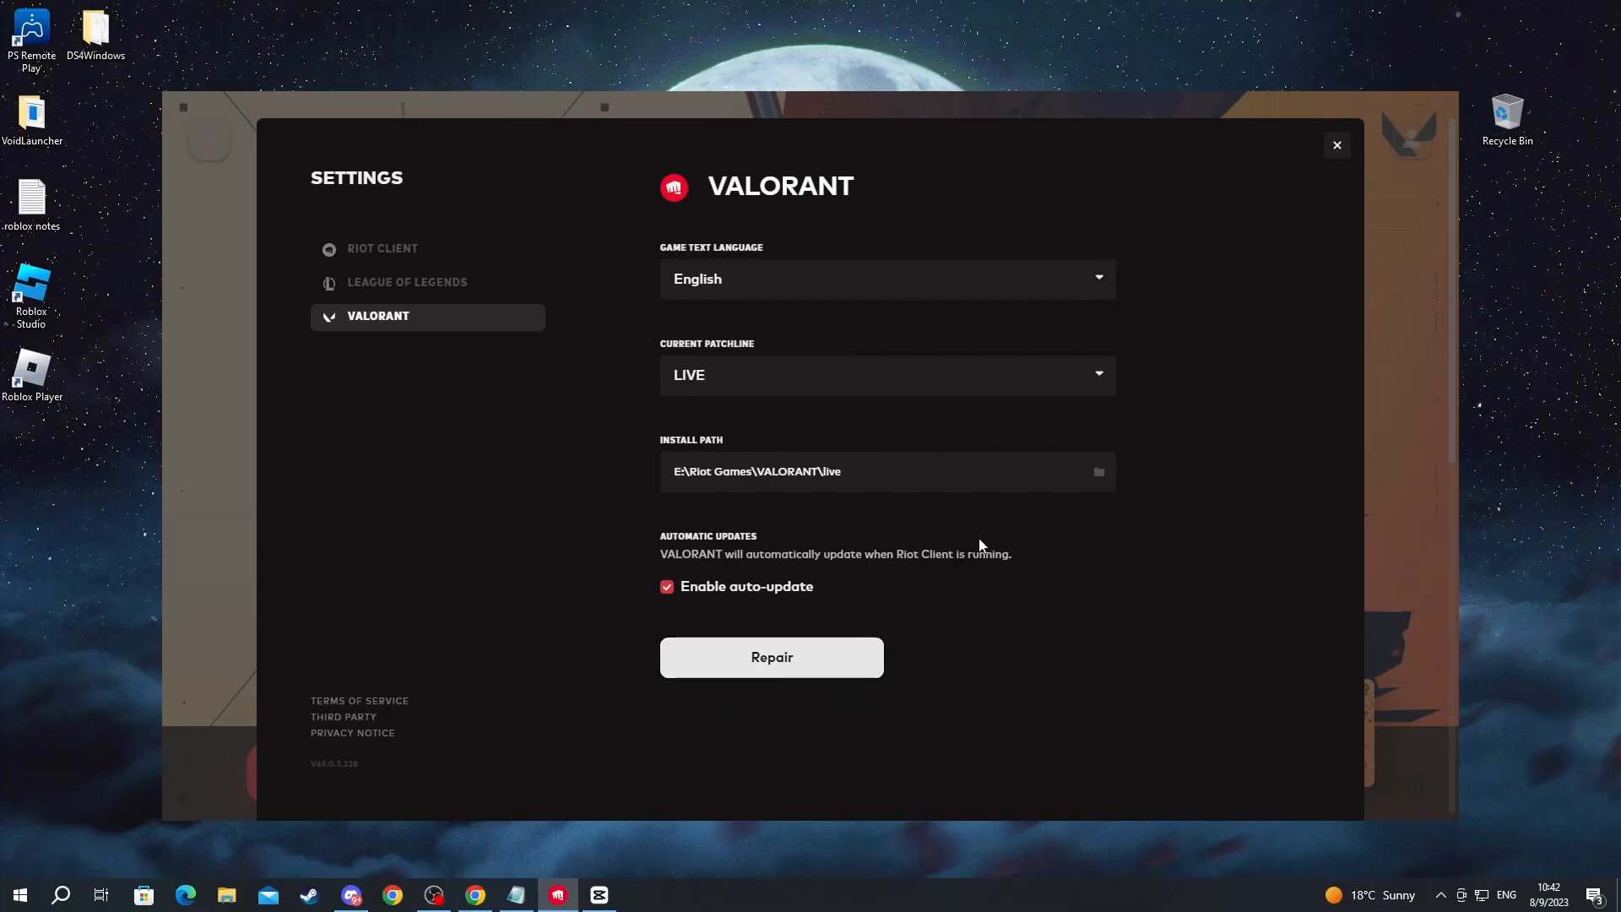
{"action": "left_click", "coordinate": [1337, 145]}
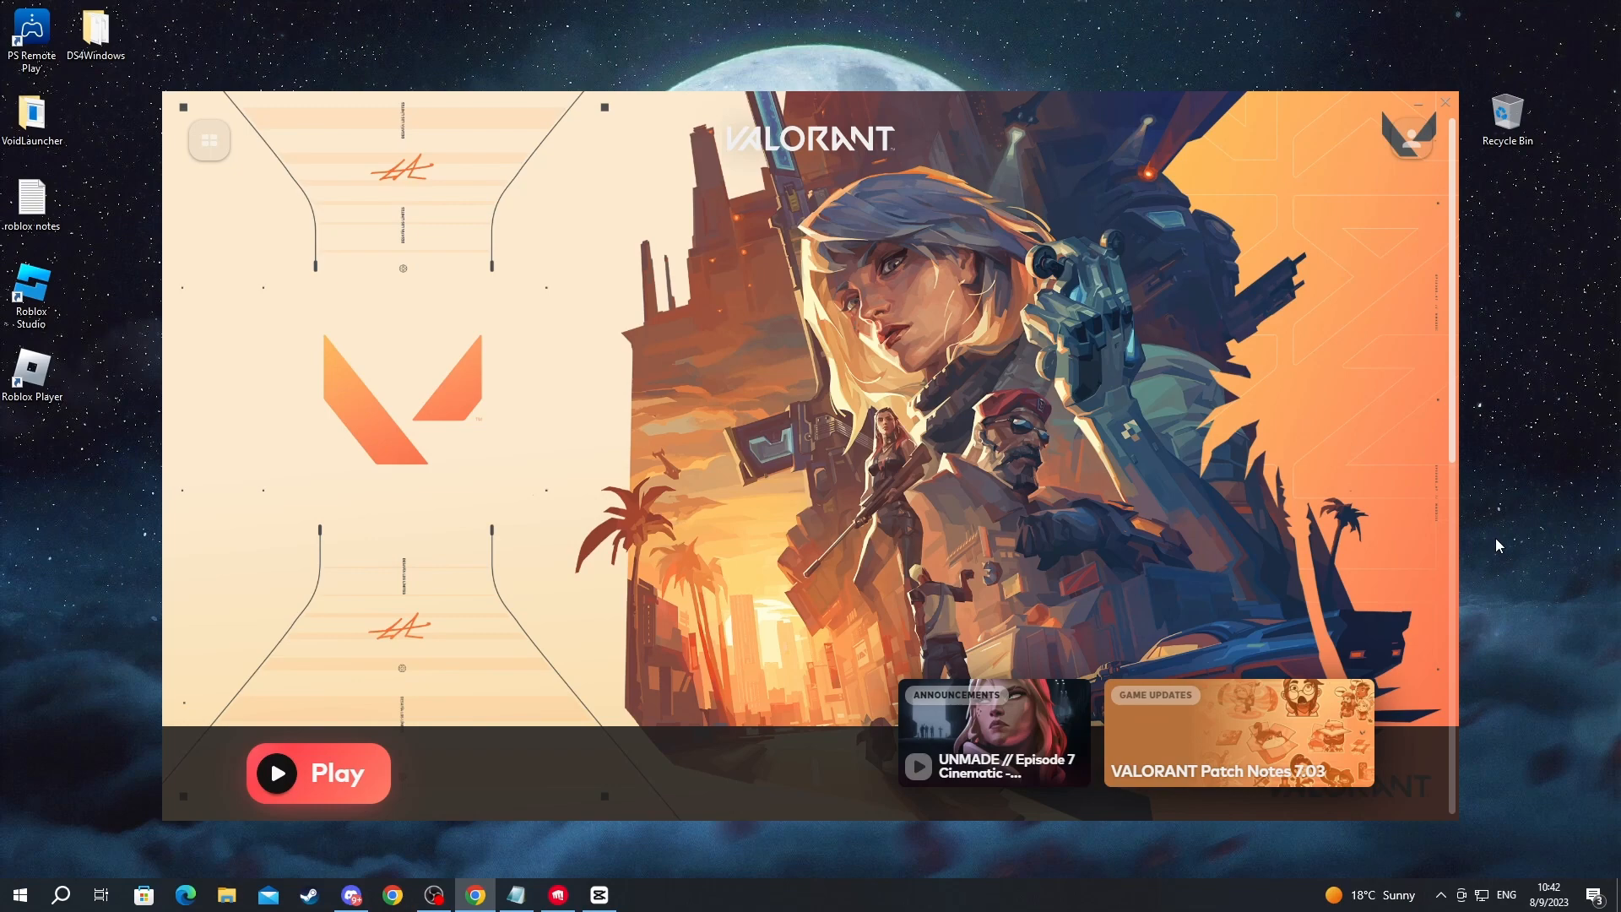
{"action": "mouse_move", "coordinate": [1246, 446]}
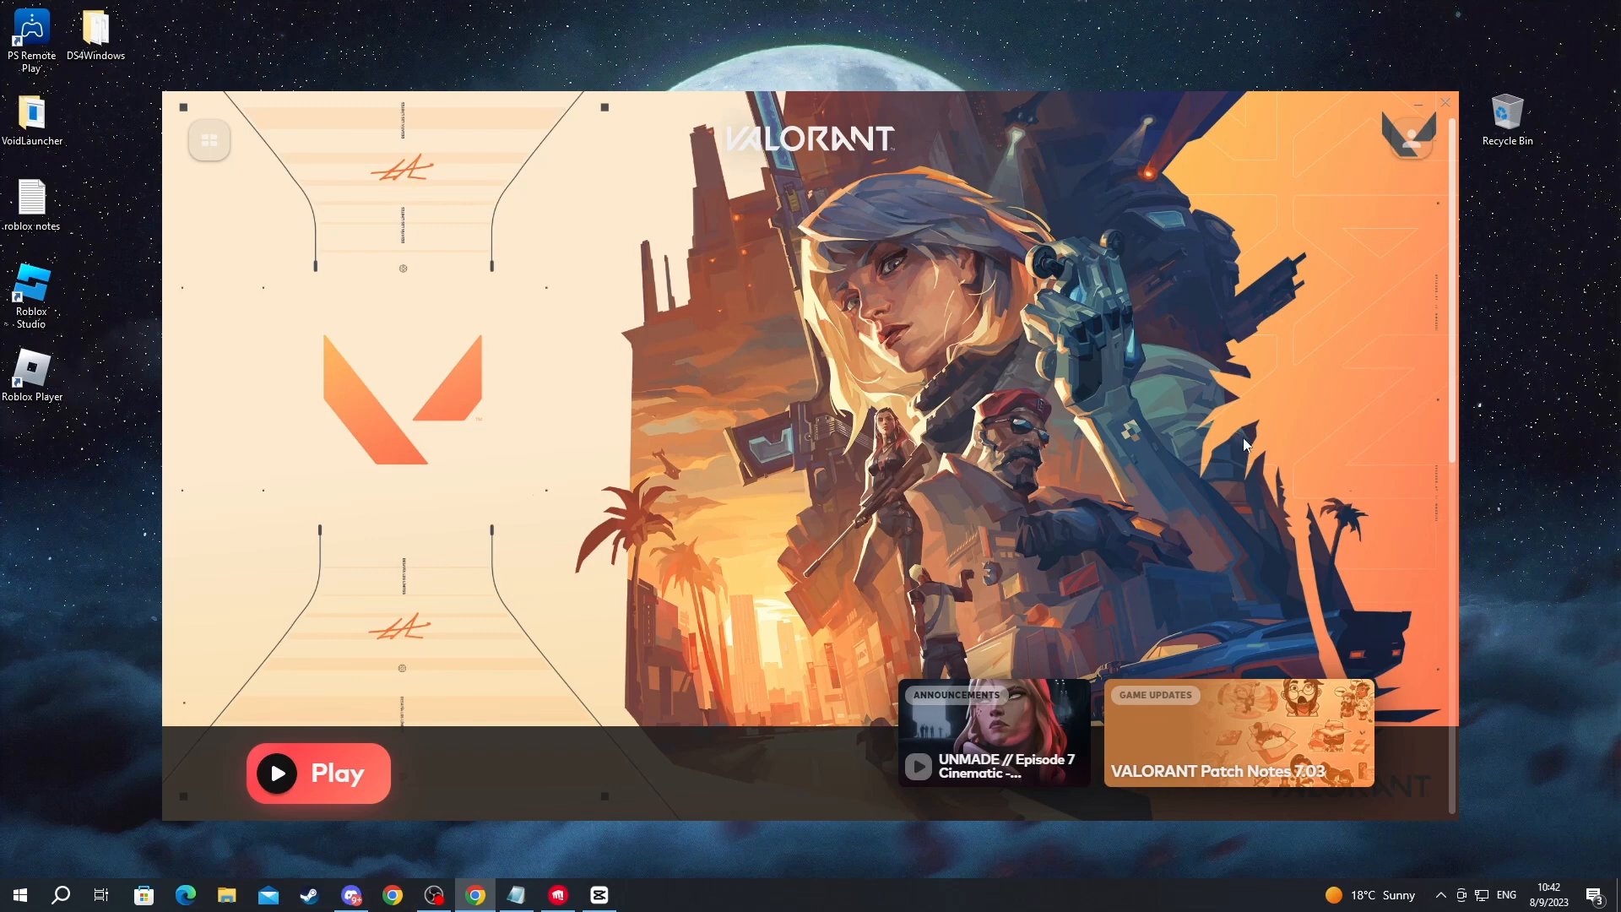
- Close the Riot Client window to return to the Windows desktop
{"action": "left_click", "coordinate": [1445, 101]}
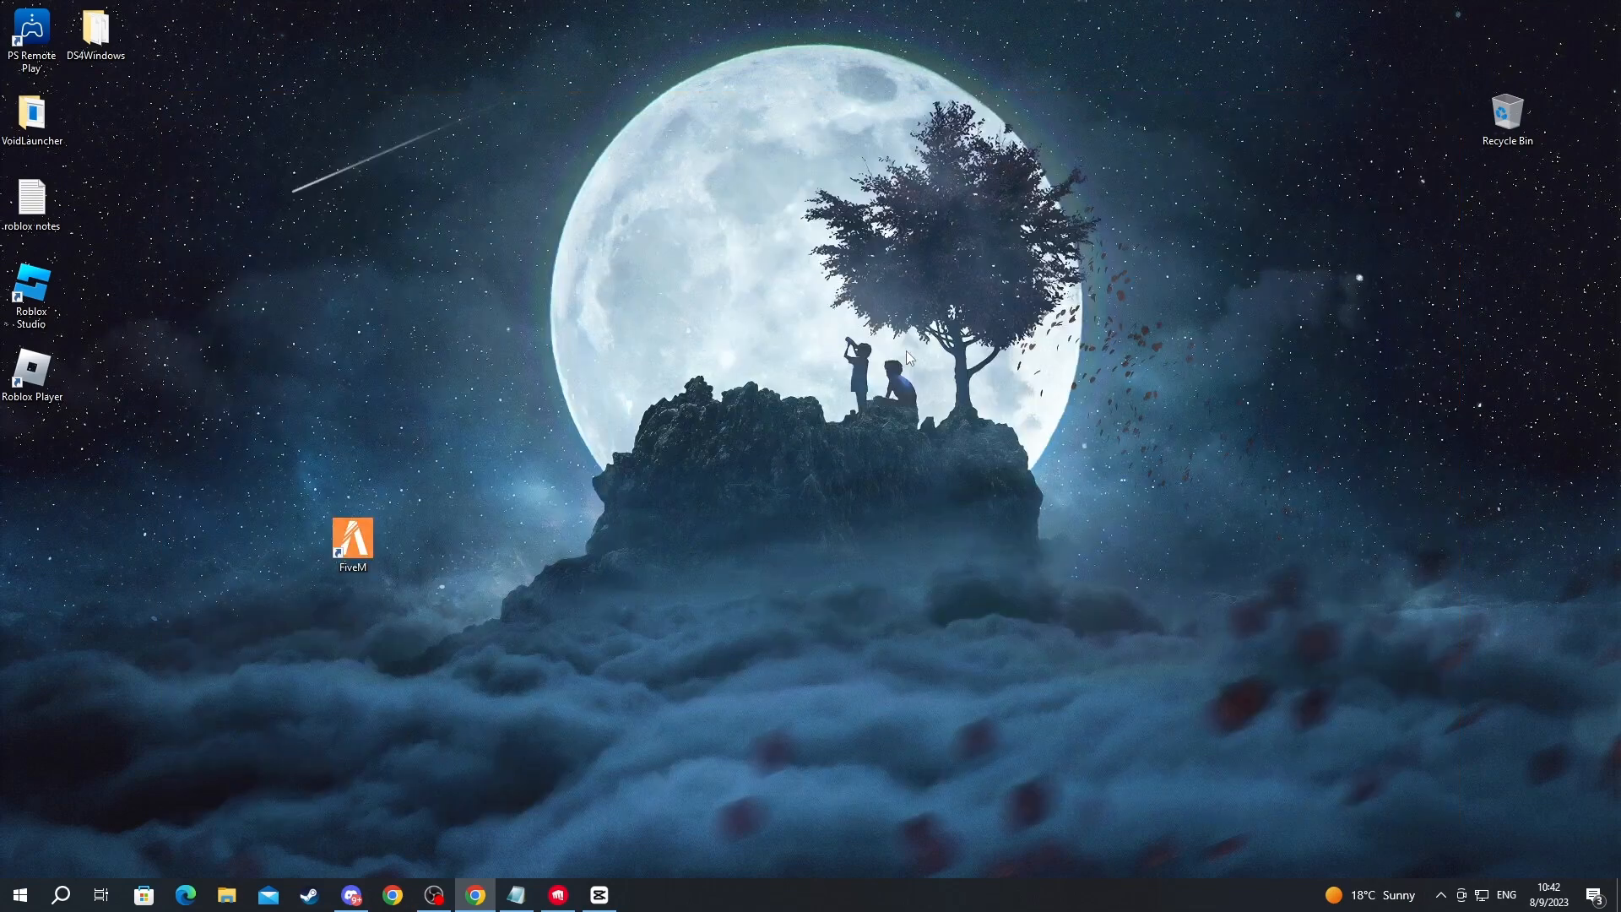
{"action": "mouse_move", "coordinate": [278, 595]}
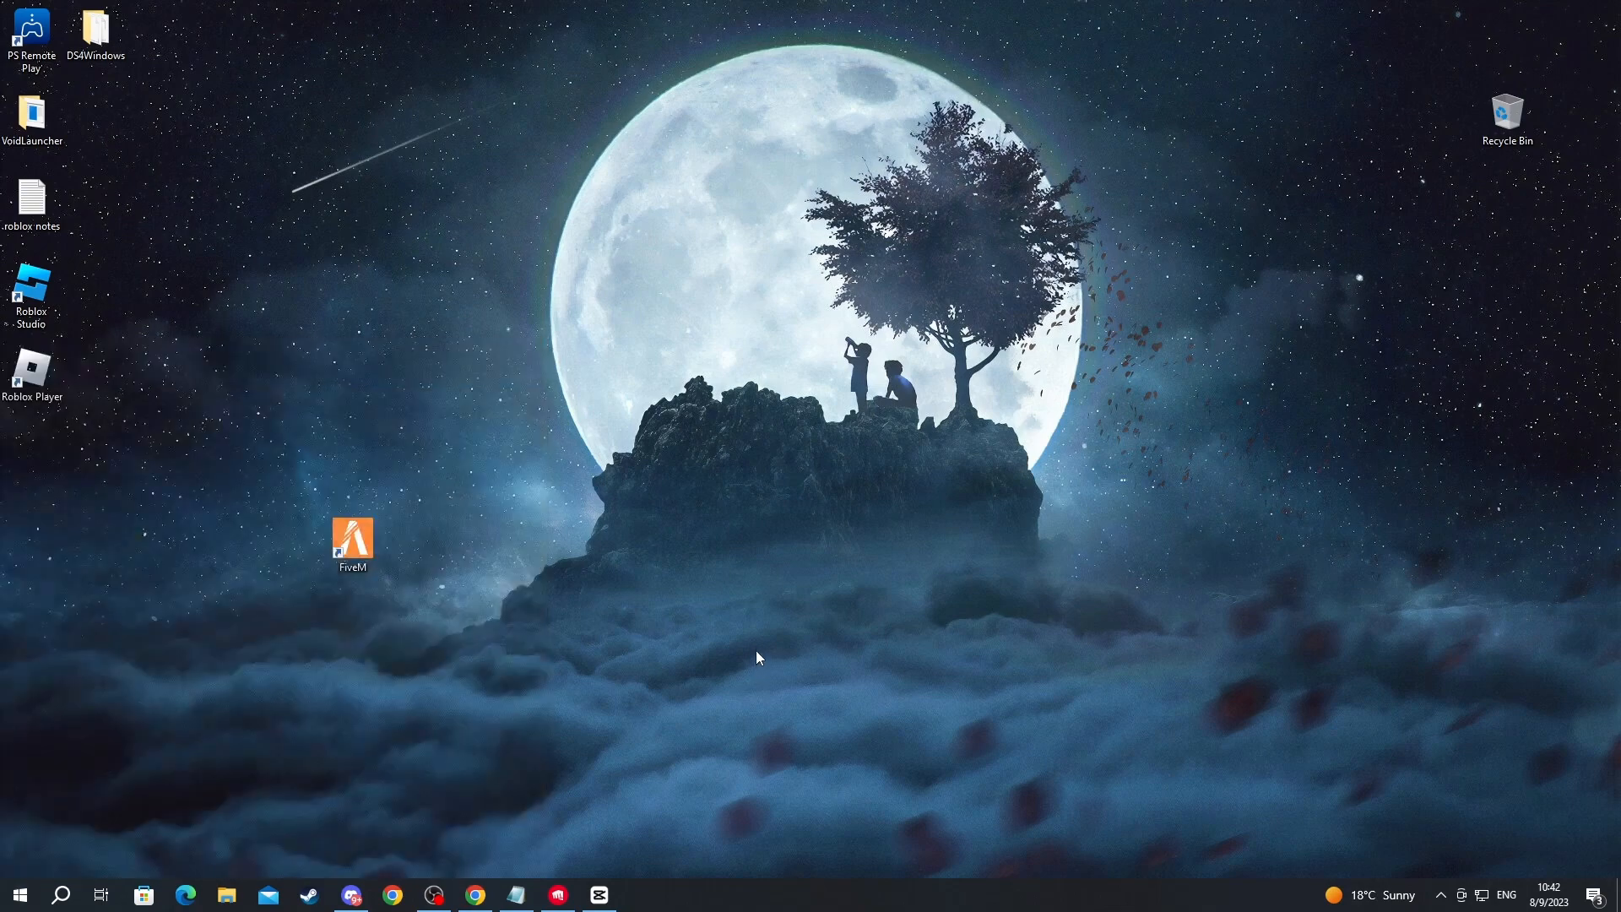
{"action": "mouse_move", "coordinate": [732, 622]}
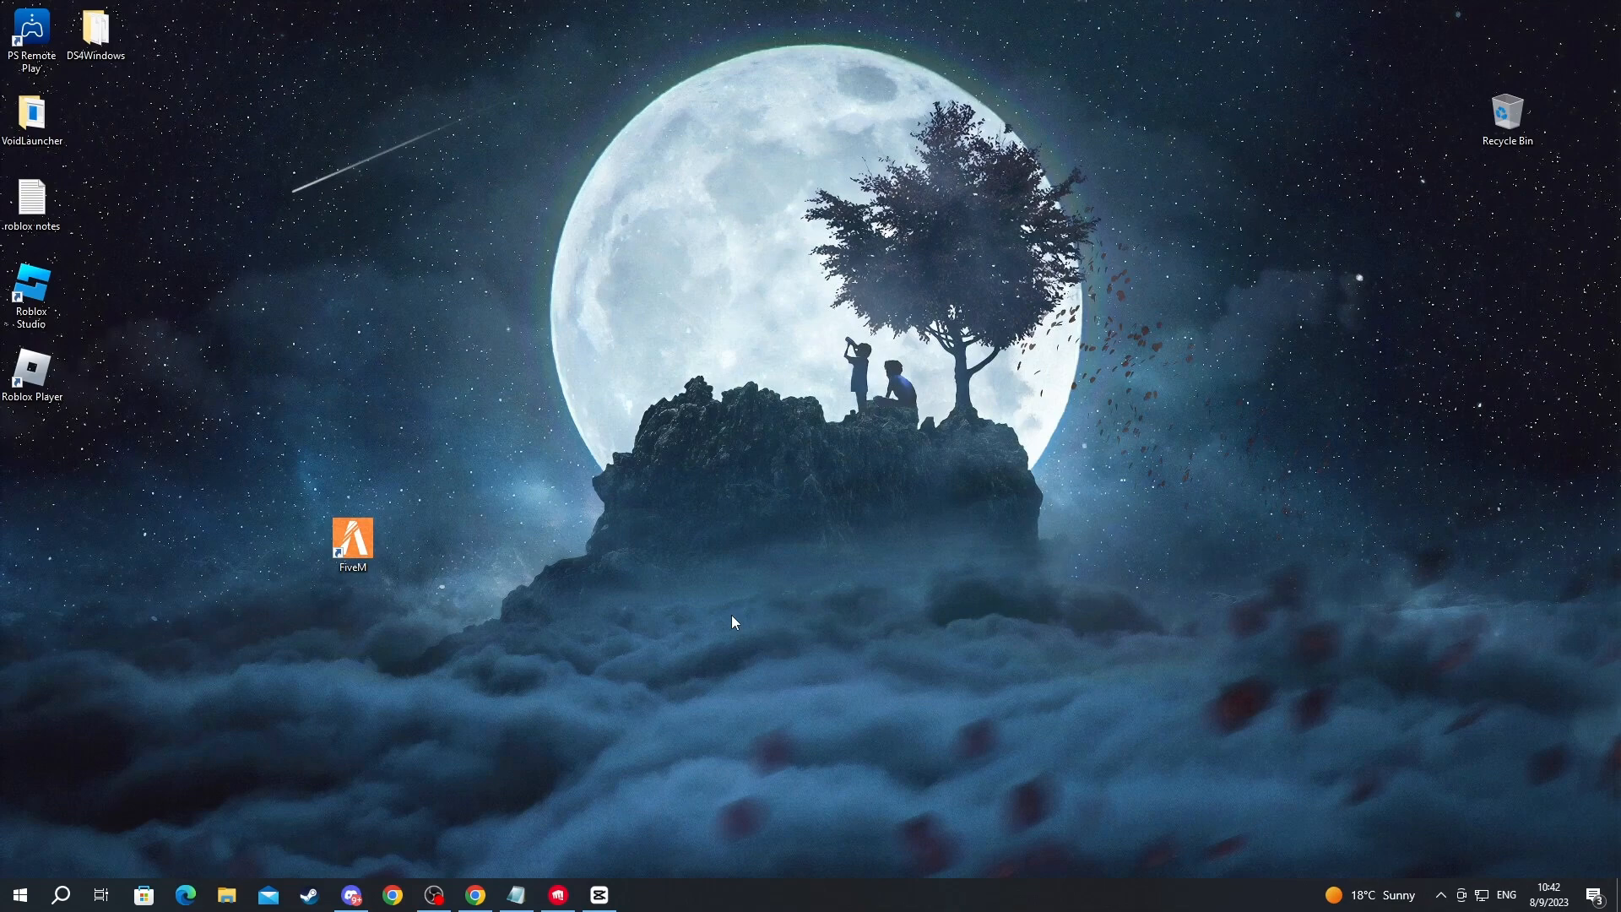
{"action": "mouse_move", "coordinate": [719, 608]}
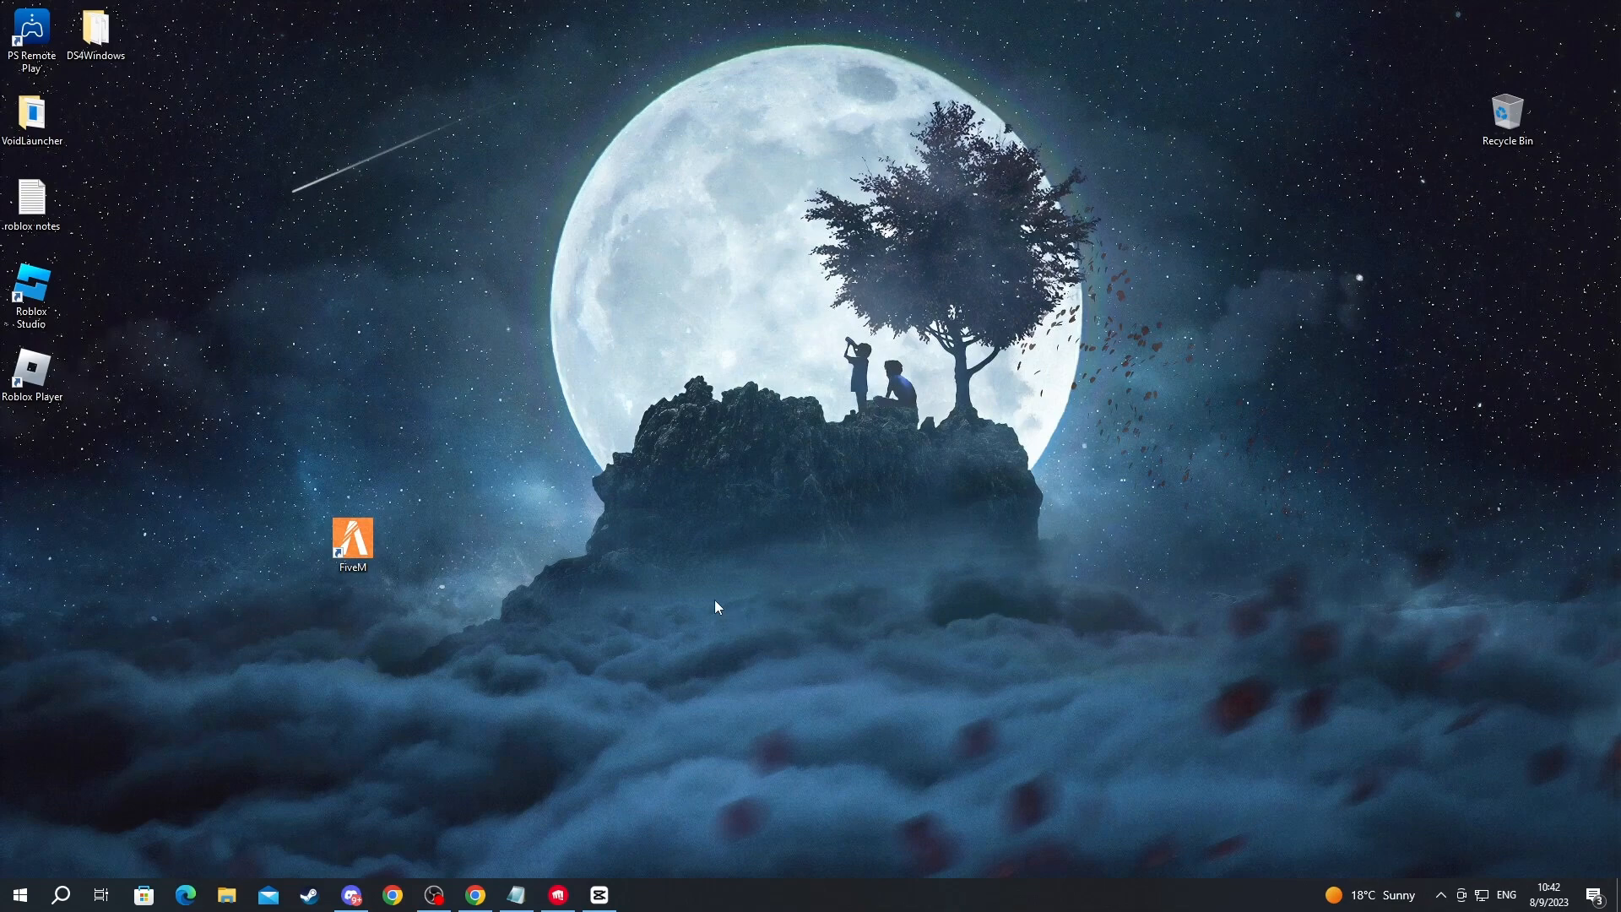
{"action": "mouse_move", "coordinate": [60, 731]}
{"action": "type", "text": "d"}
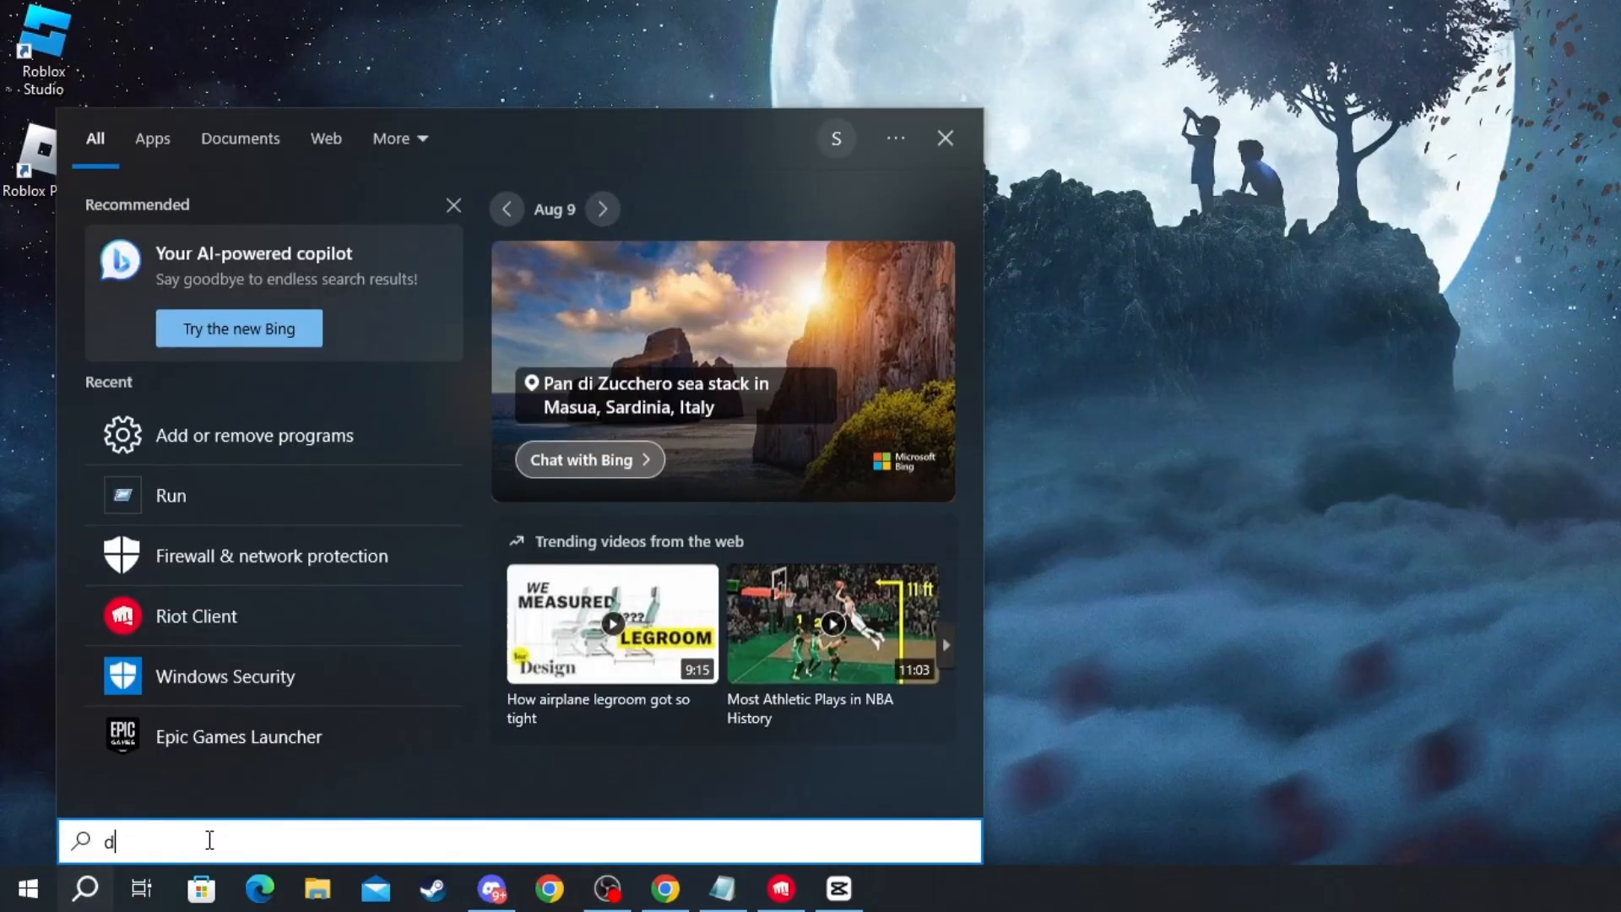
- Find Device Manager from Start and select the NVIDIA GeForce GTX 960 under Display adapters
{"action": "type", "text": "evice manager"}
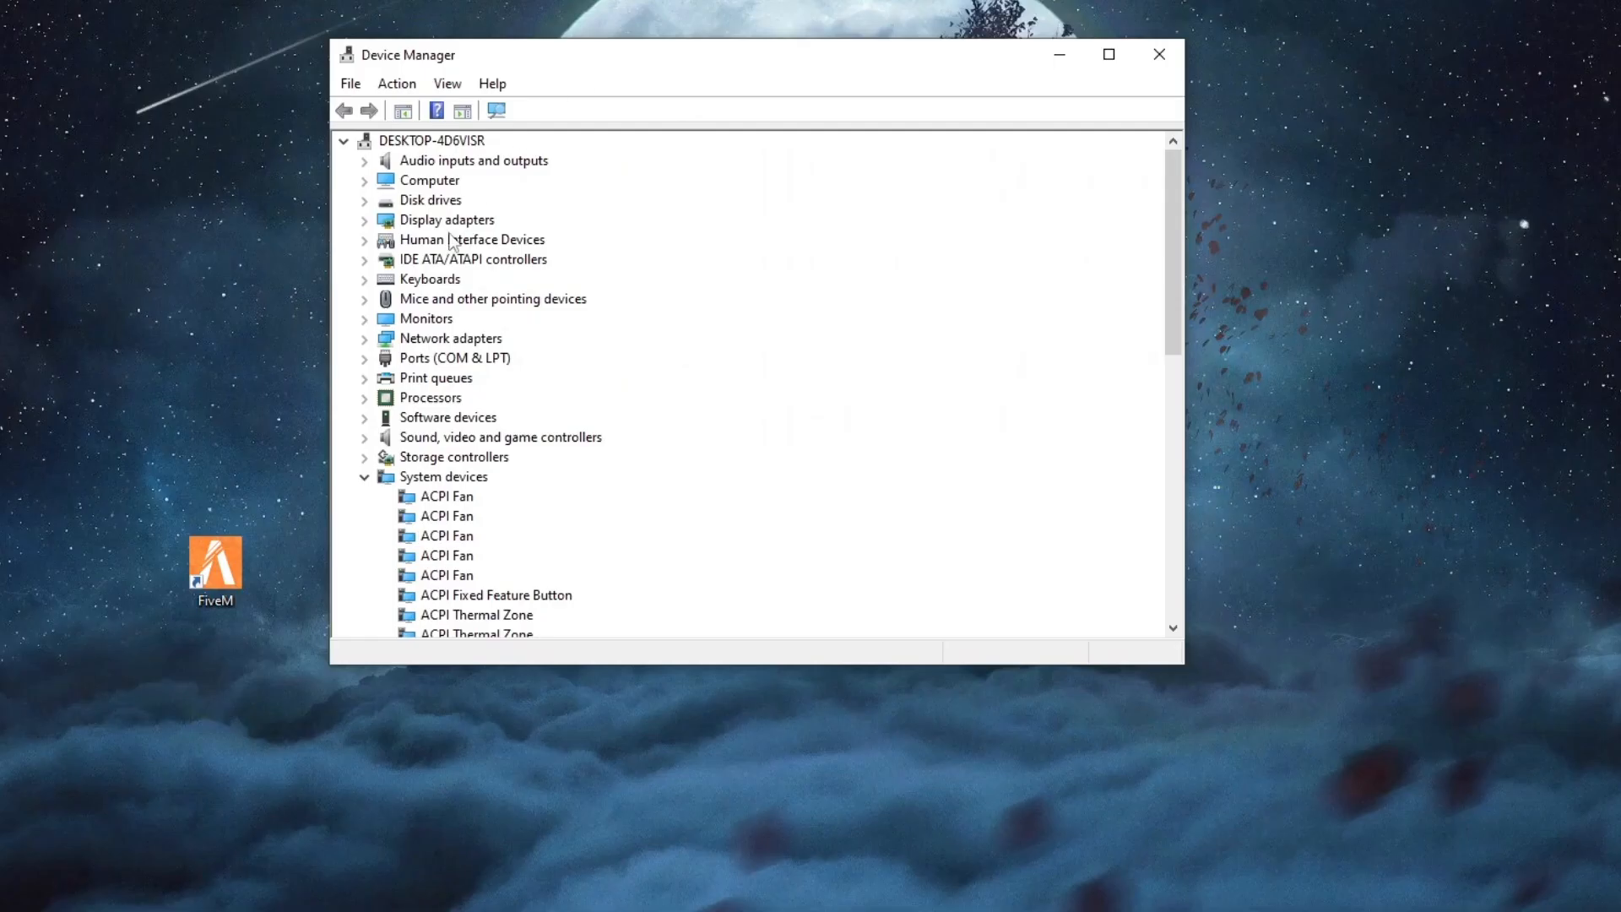
{"action": "left_click", "coordinate": [445, 220]}
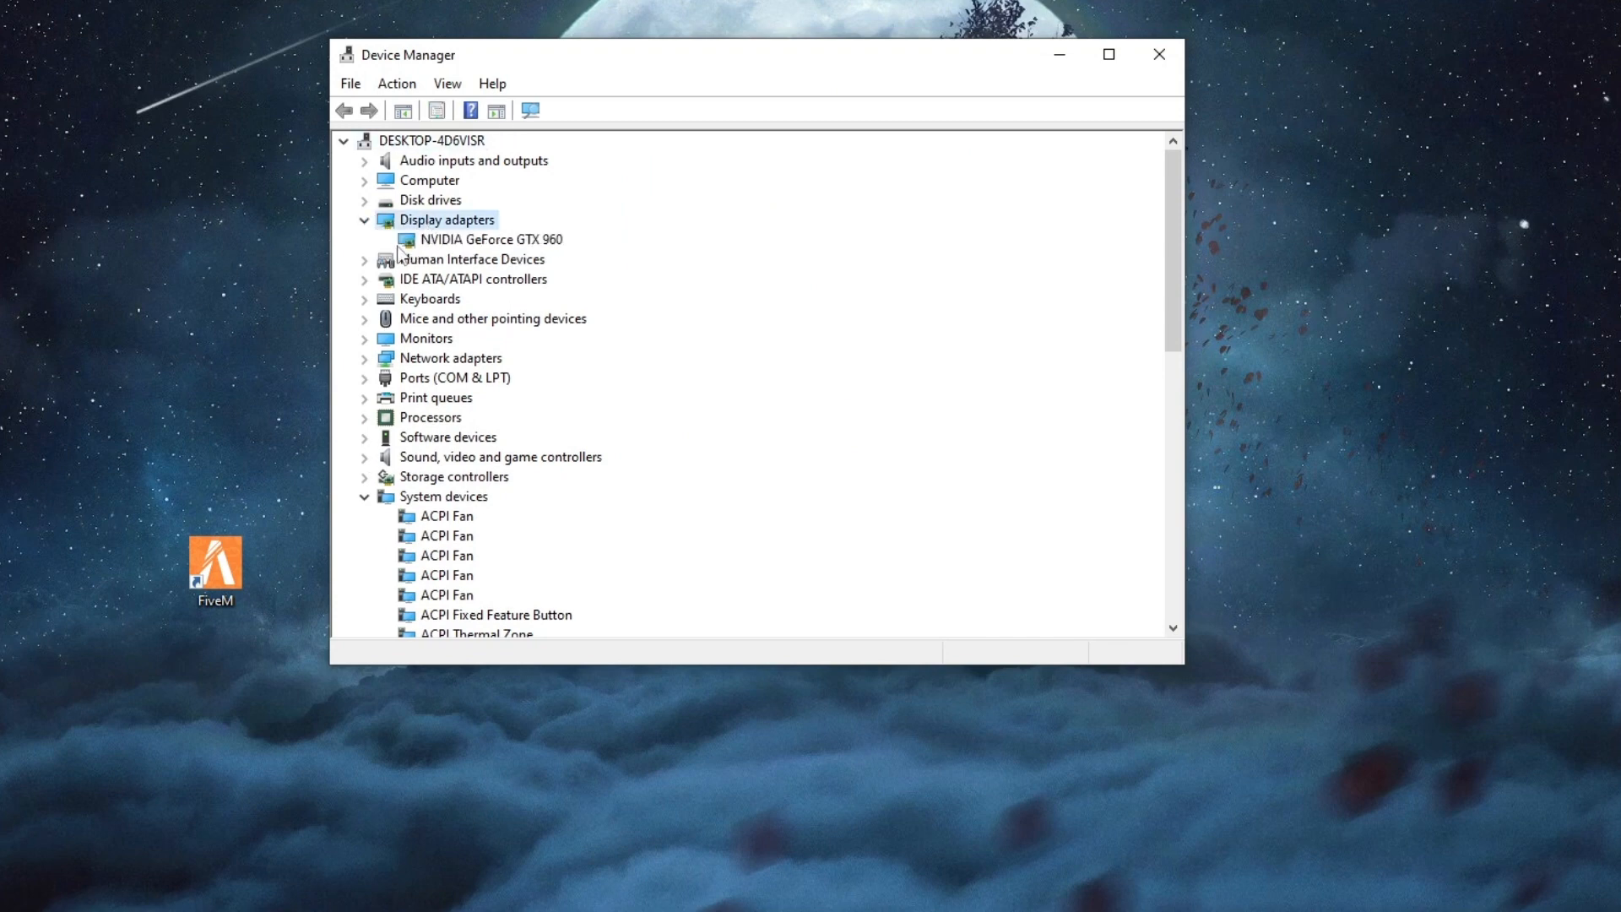
{"action": "left_click", "coordinate": [486, 239]}
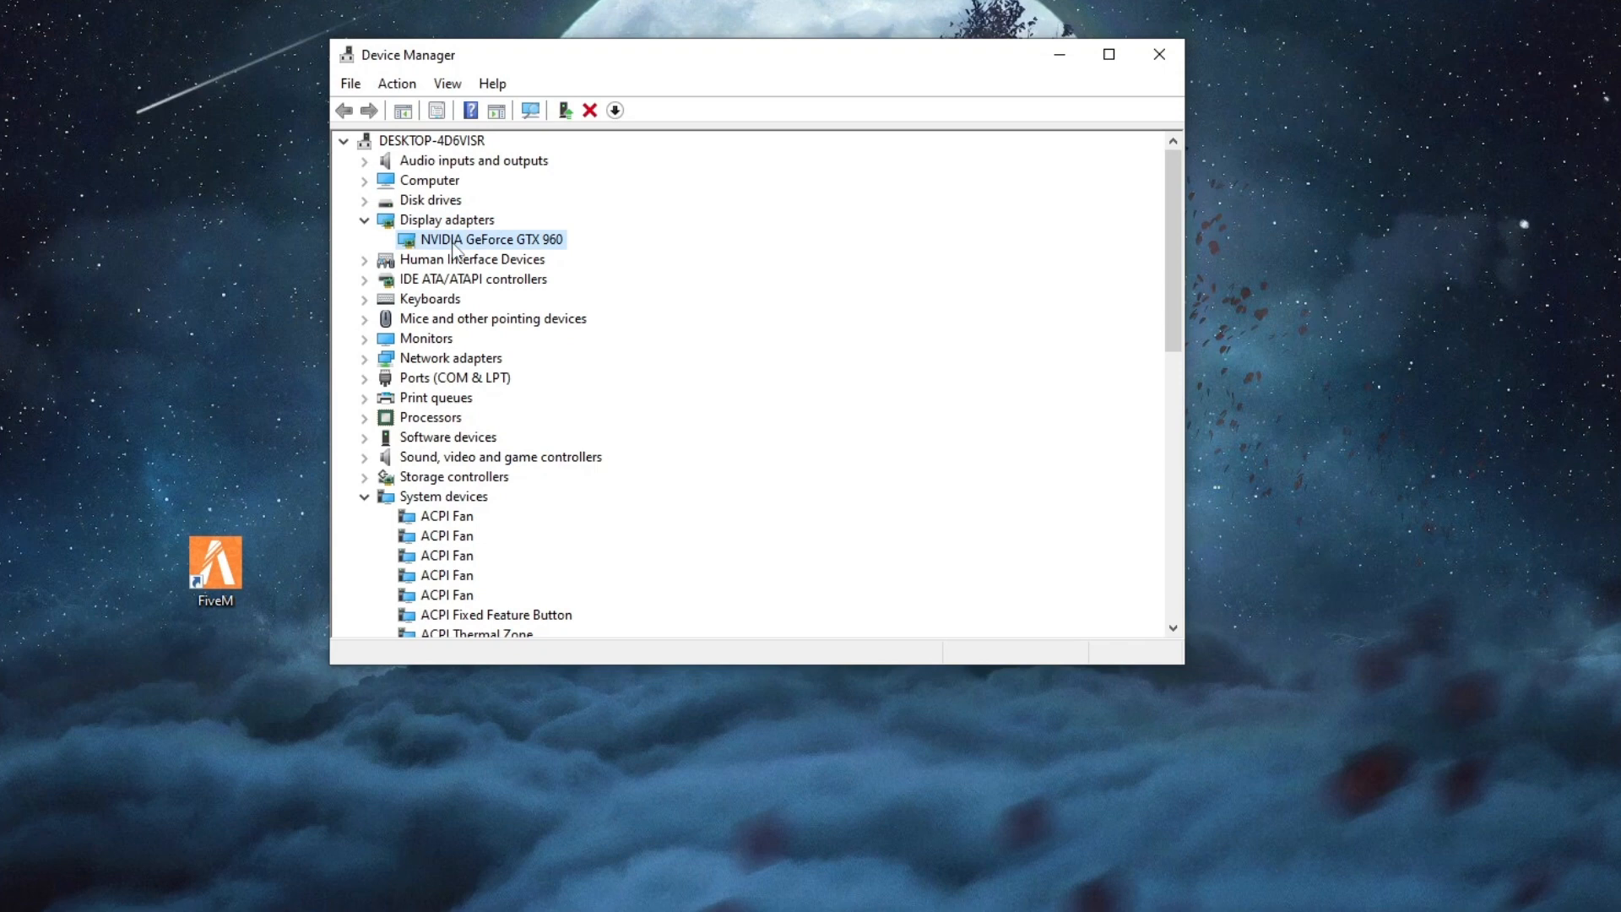
- Update the GTX 960 driver via automatic search, confirming the best driver is installed
{"action": "right_click", "coordinate": [484, 240]}
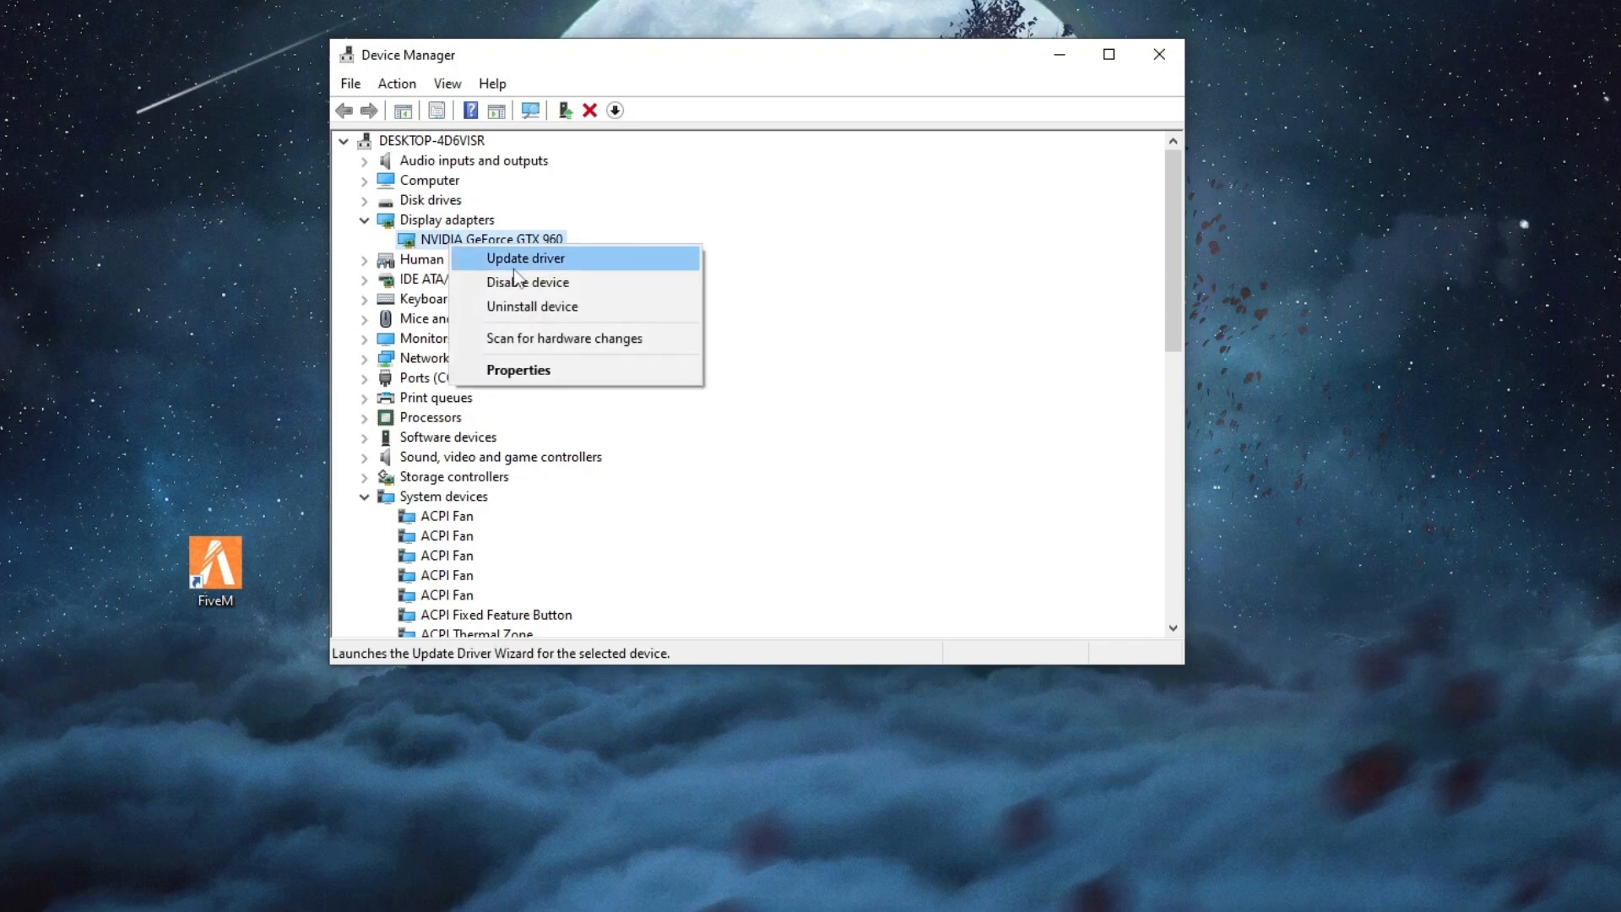
{"action": "left_click", "coordinate": [527, 258]}
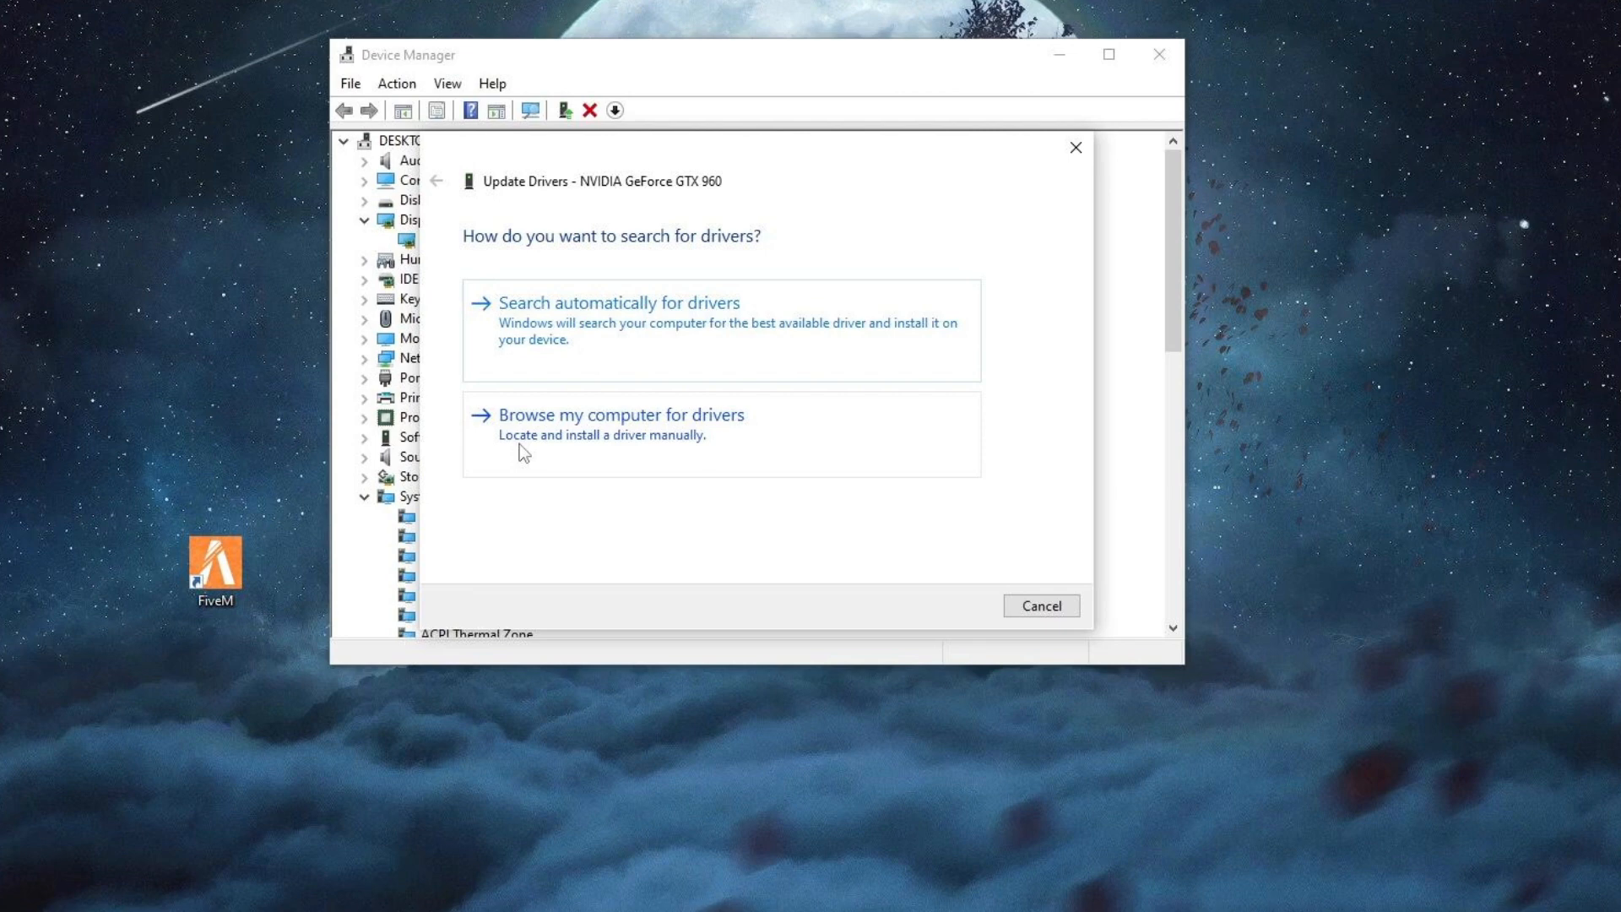
{"action": "mouse_move", "coordinate": [704, 334]}
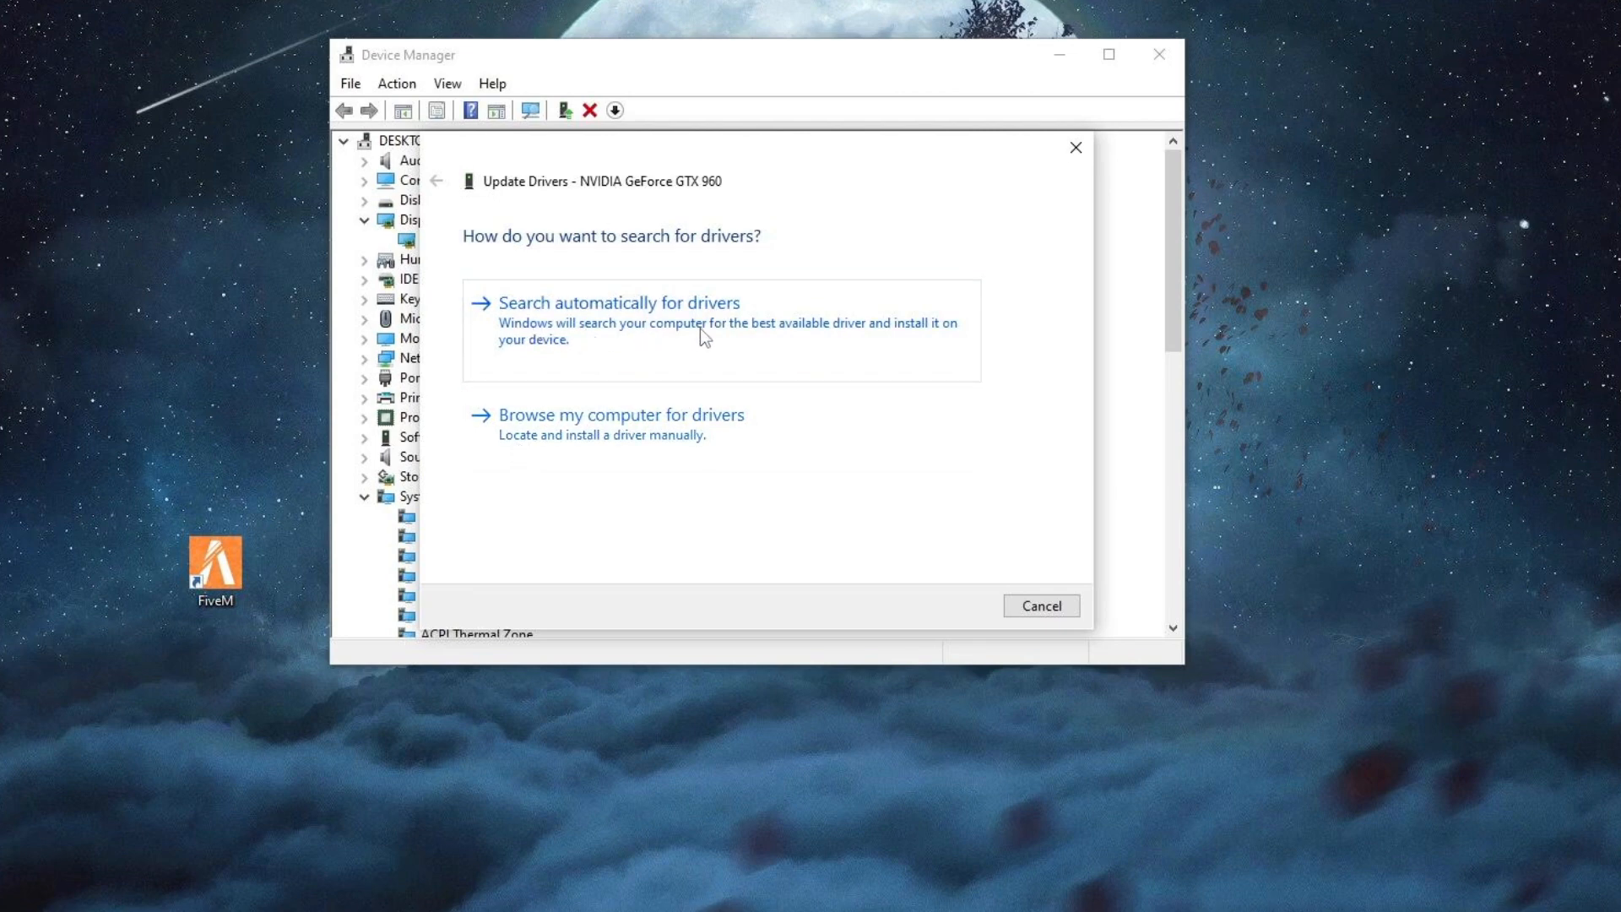
{"action": "left_click", "coordinate": [620, 303]}
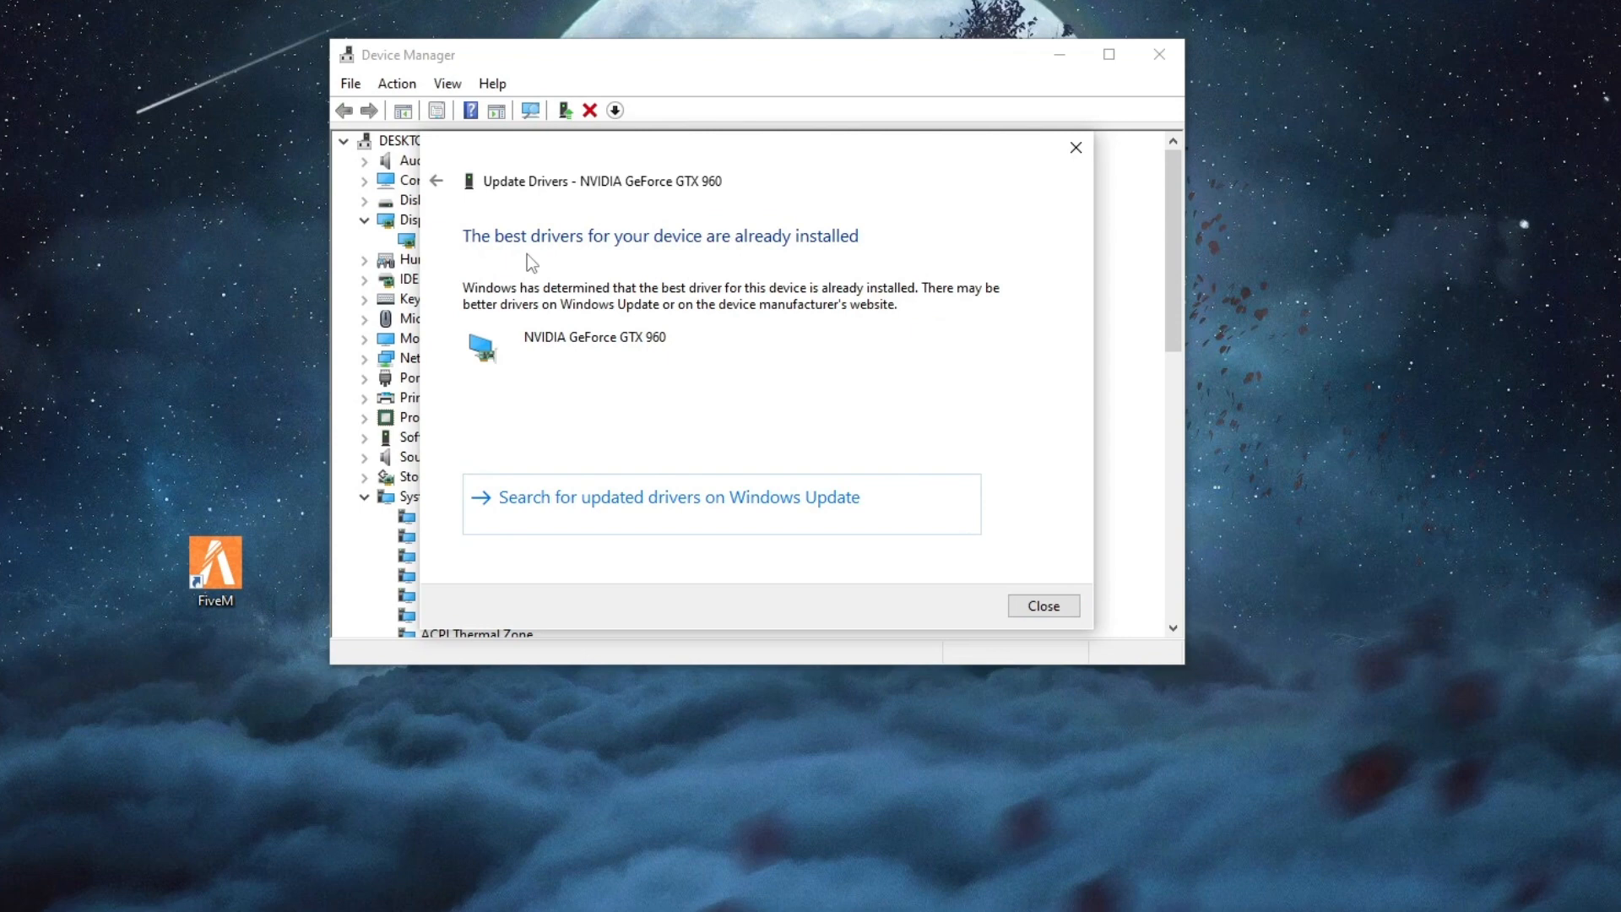
{"action": "mouse_move", "coordinate": [1030, 533]}
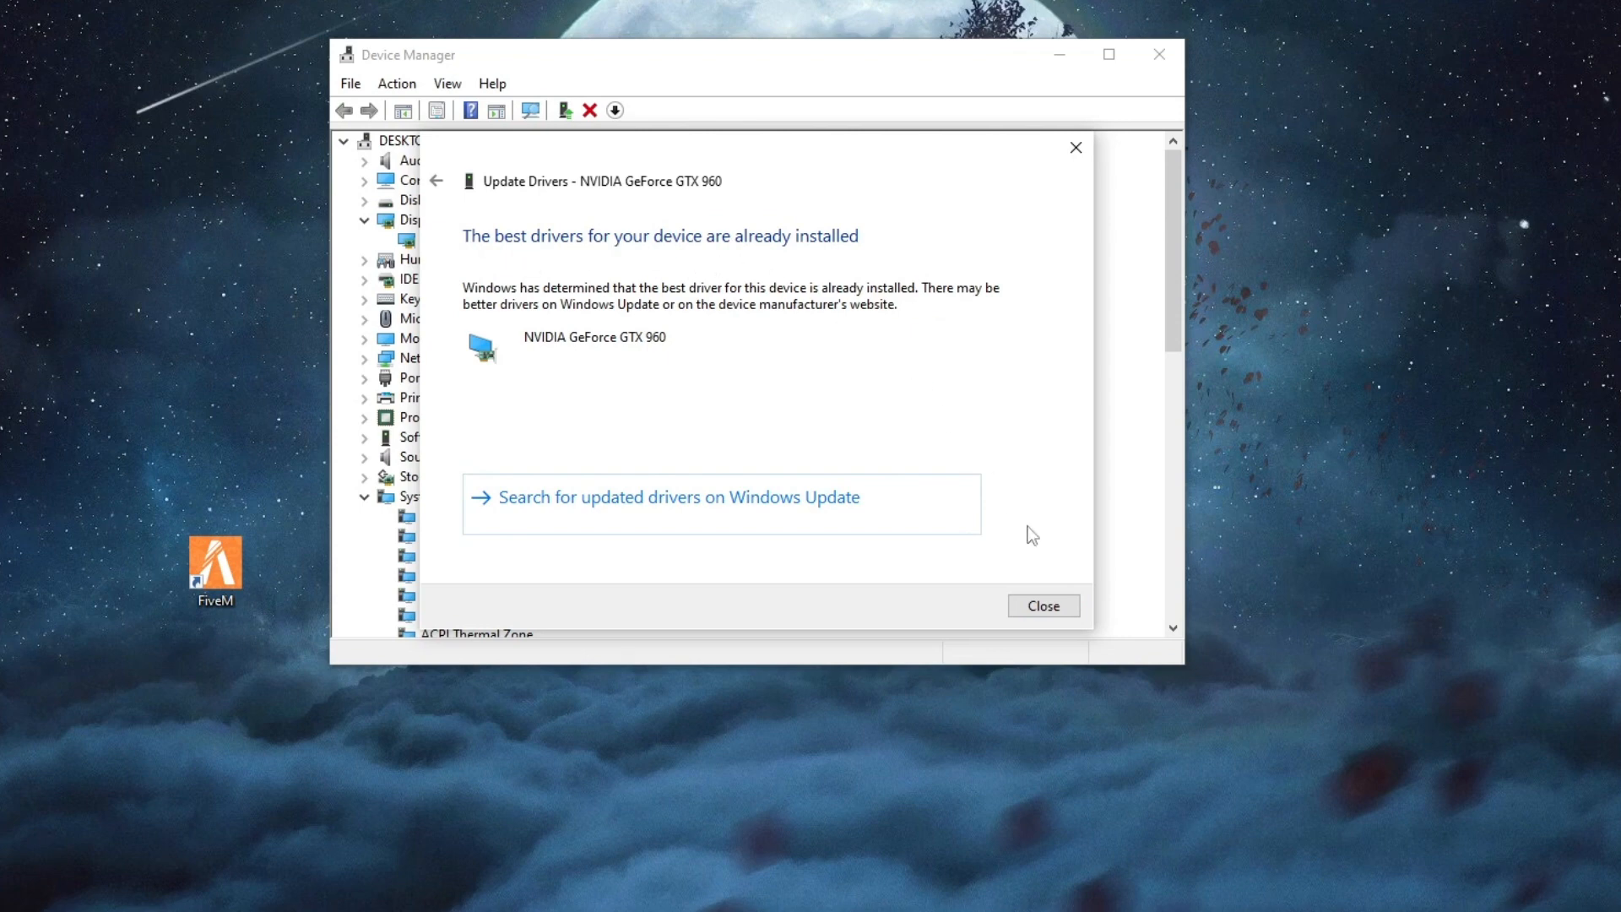
{"action": "left_click", "coordinate": [1043, 605]}
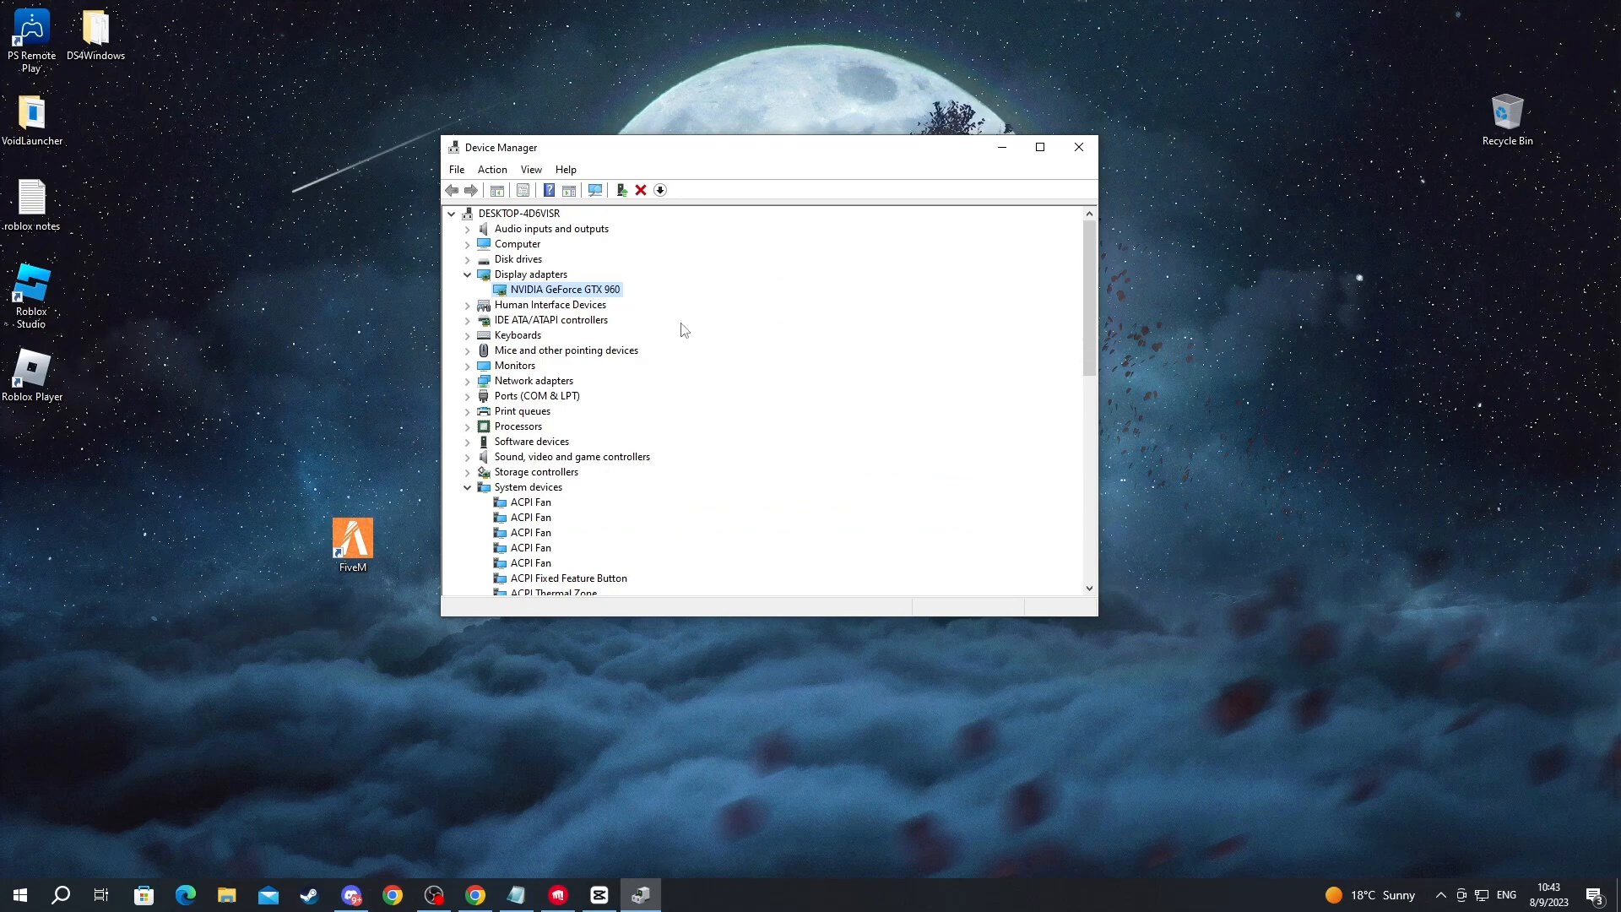
{"action": "mouse_move", "coordinate": [1079, 152]}
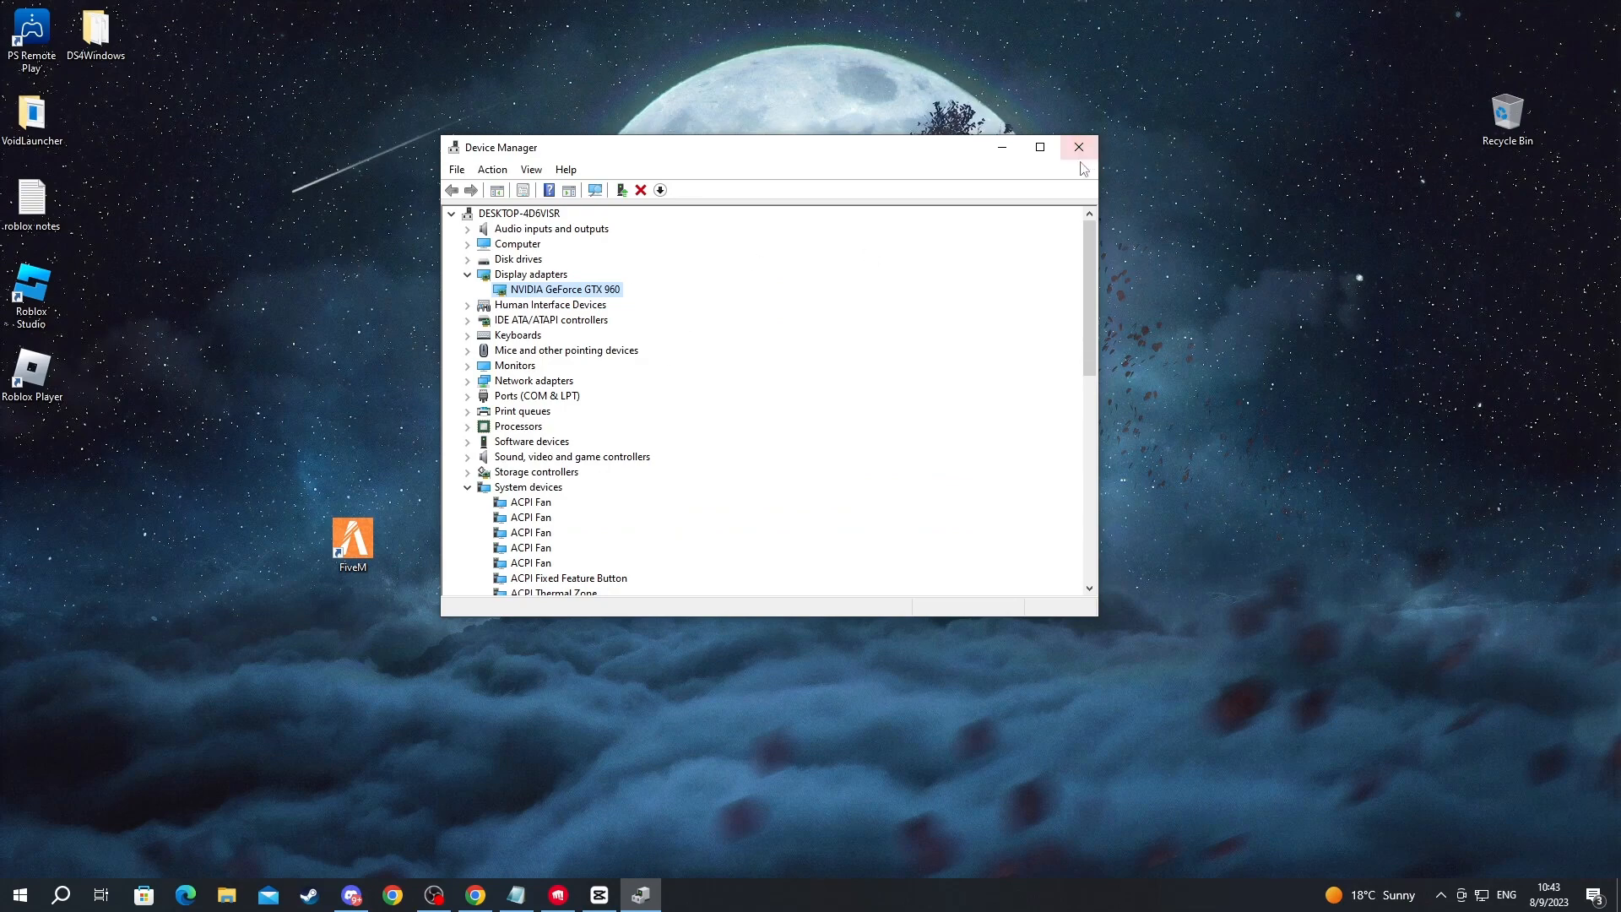
- Close Device Manager and search the Apps & features list for "val"
{"action": "left_click", "coordinate": [1079, 145]}
{"action": "type", "text": "add"}
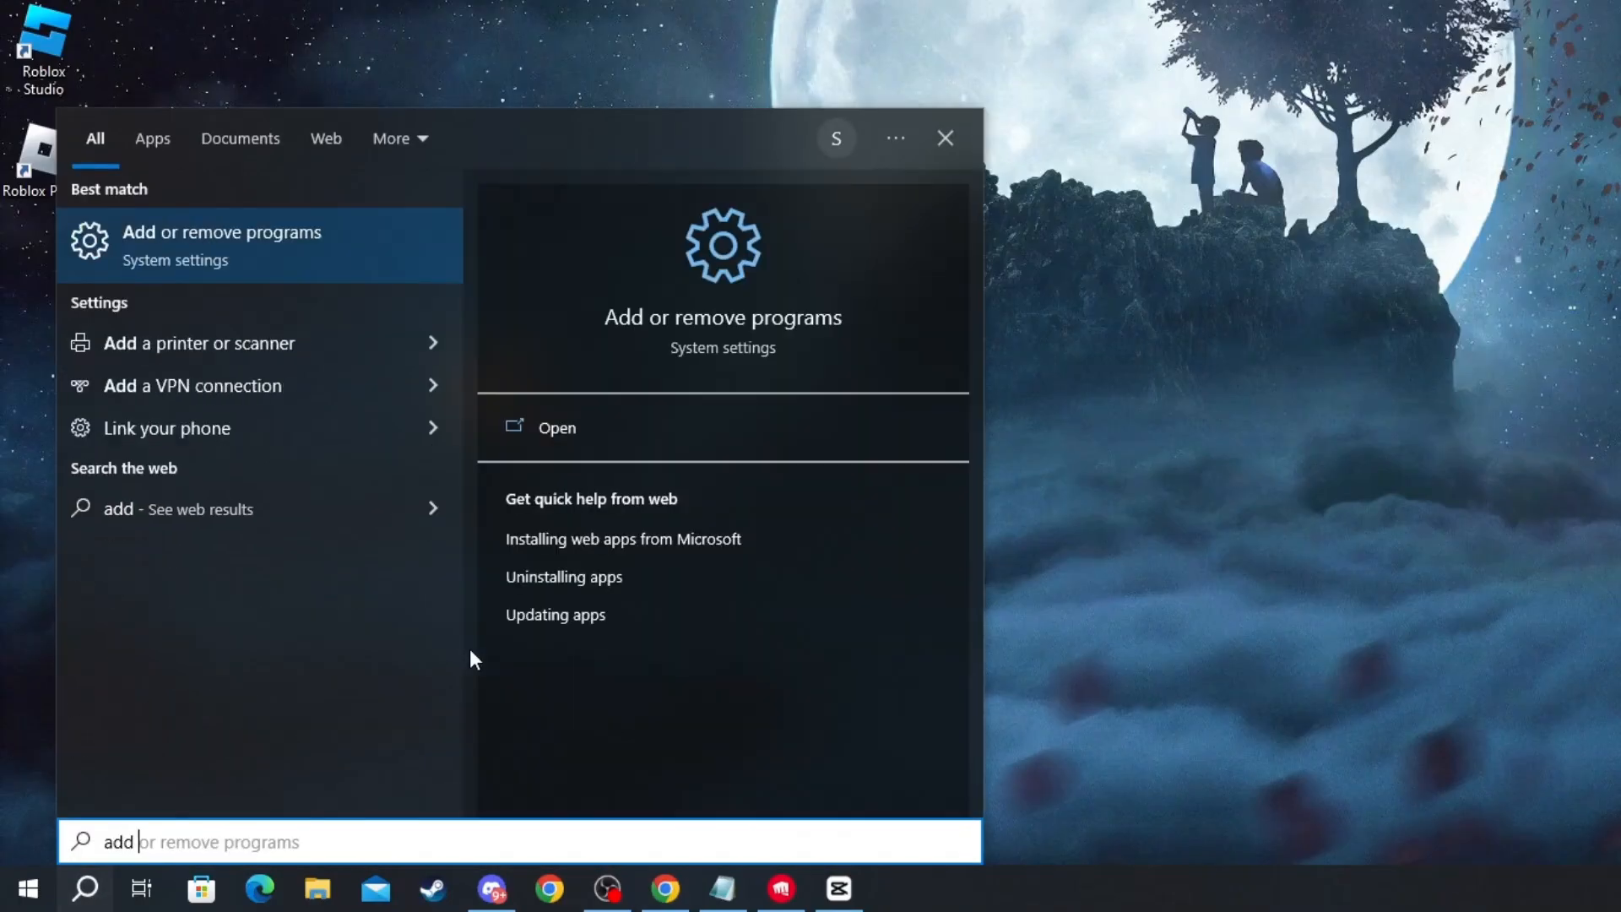
{"action": "left_click", "coordinate": [221, 245]}
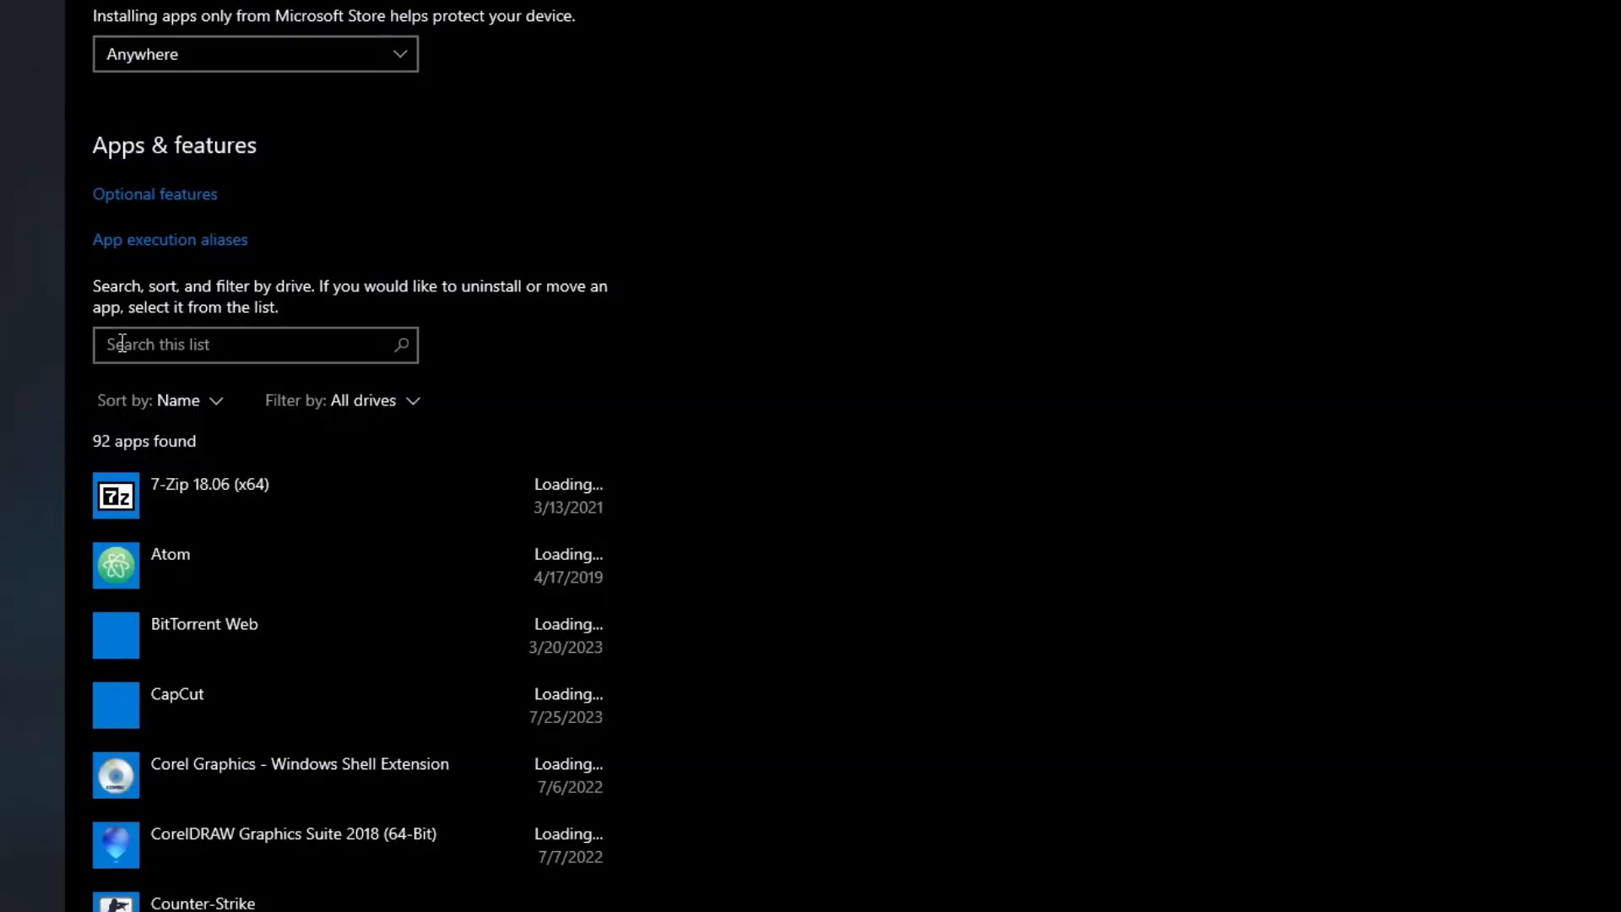
{"action": "type", "text": "val"}
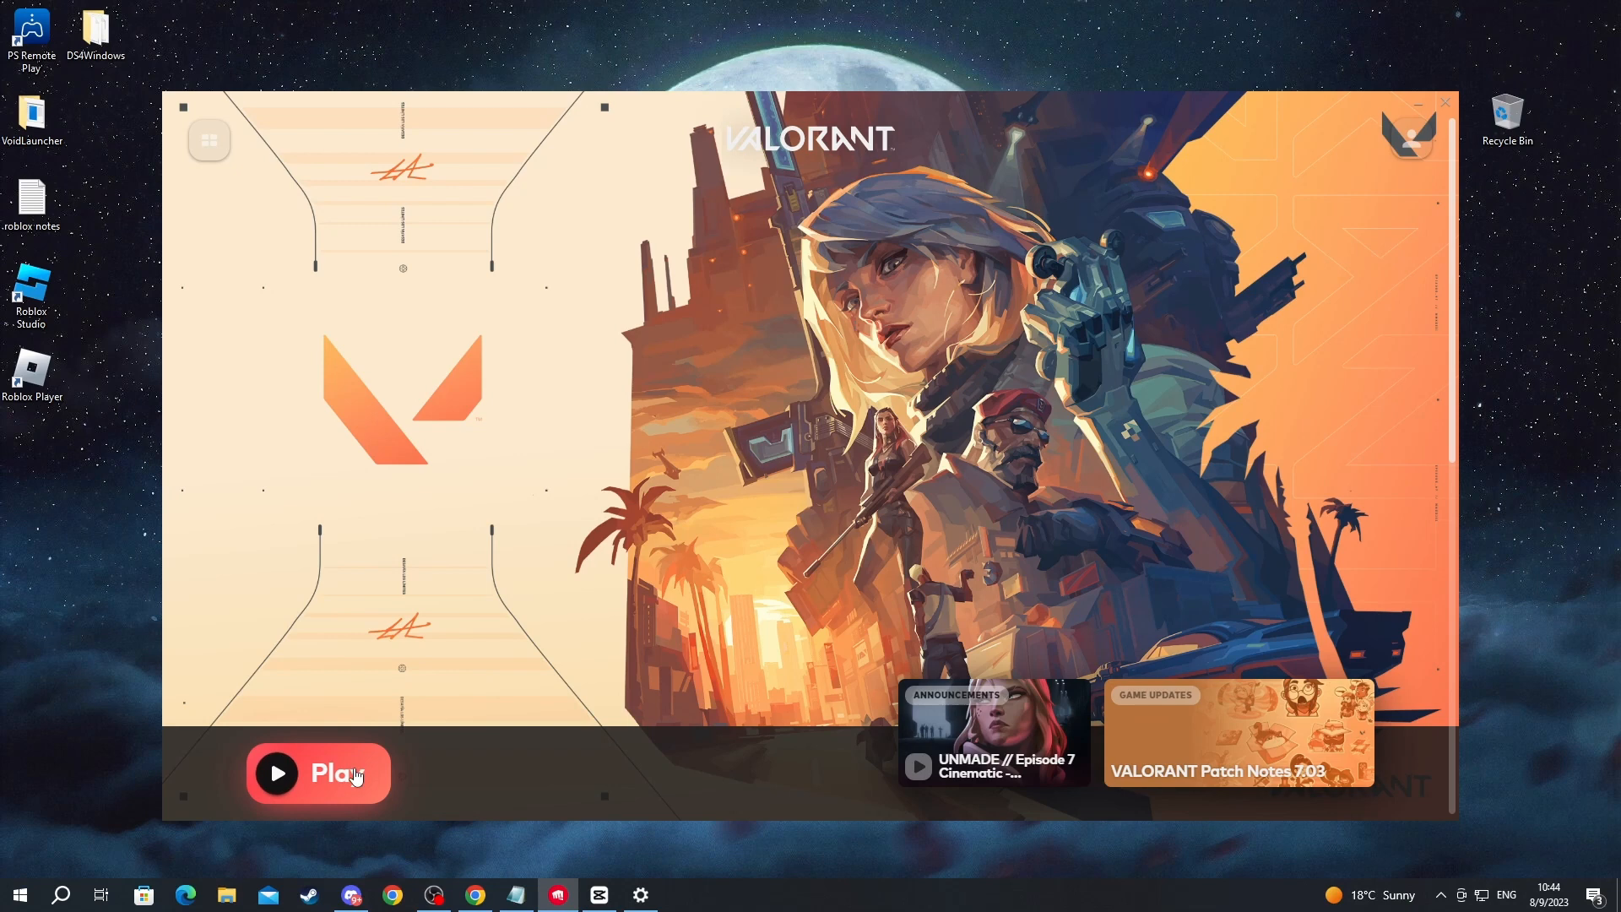
{"action": "mouse_move", "coordinate": [335, 794]}
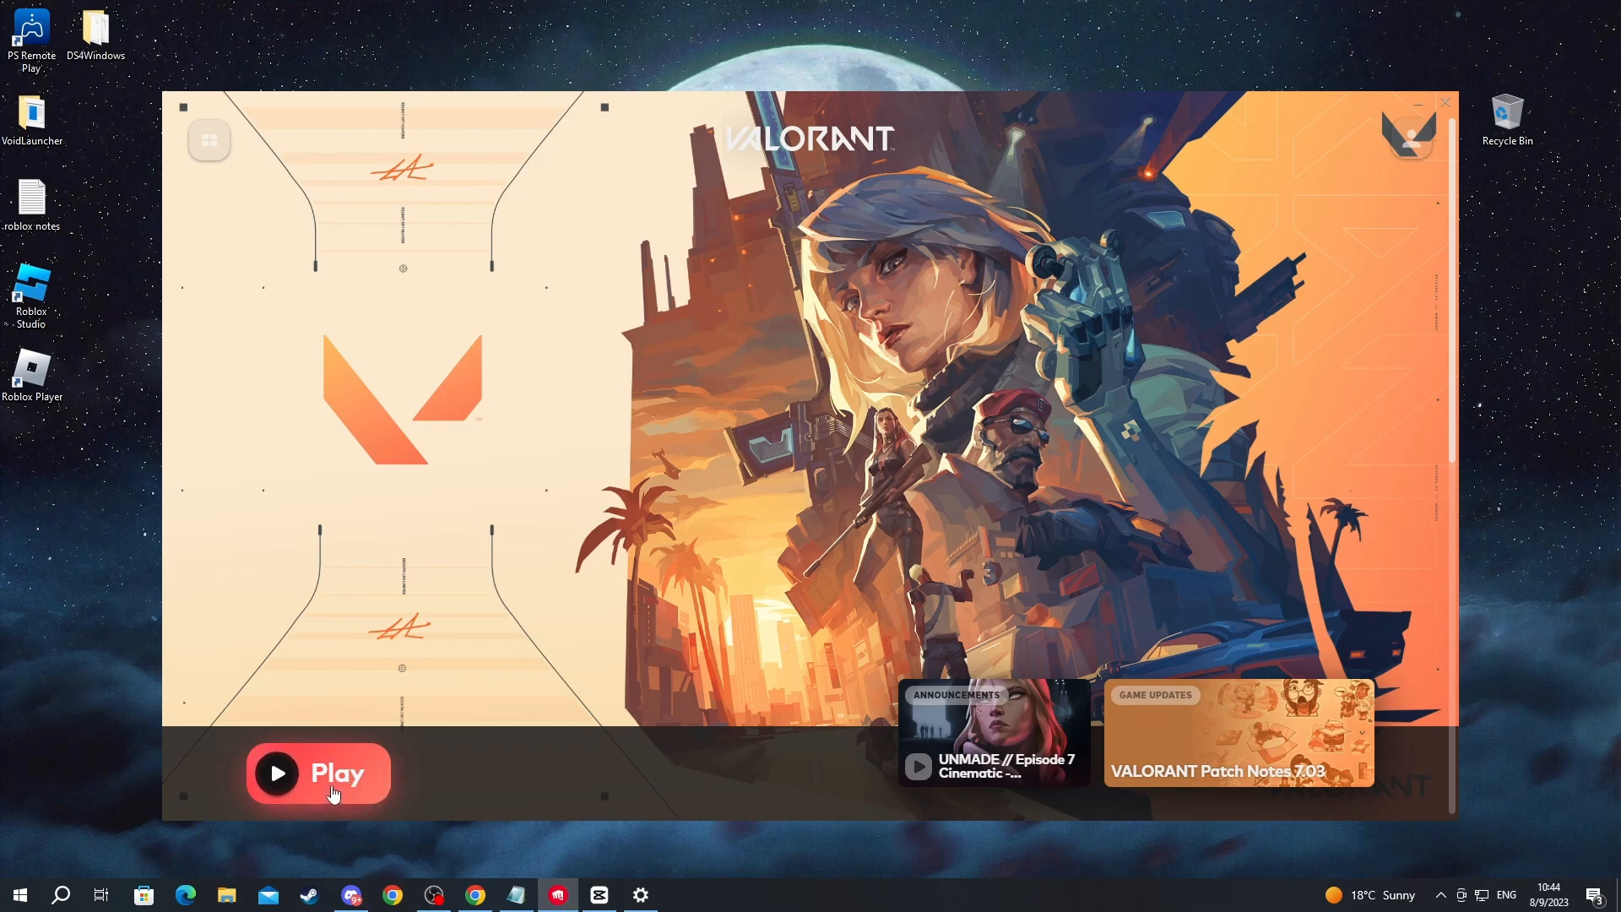
{"action": "mouse_move", "coordinate": [847, 552]}
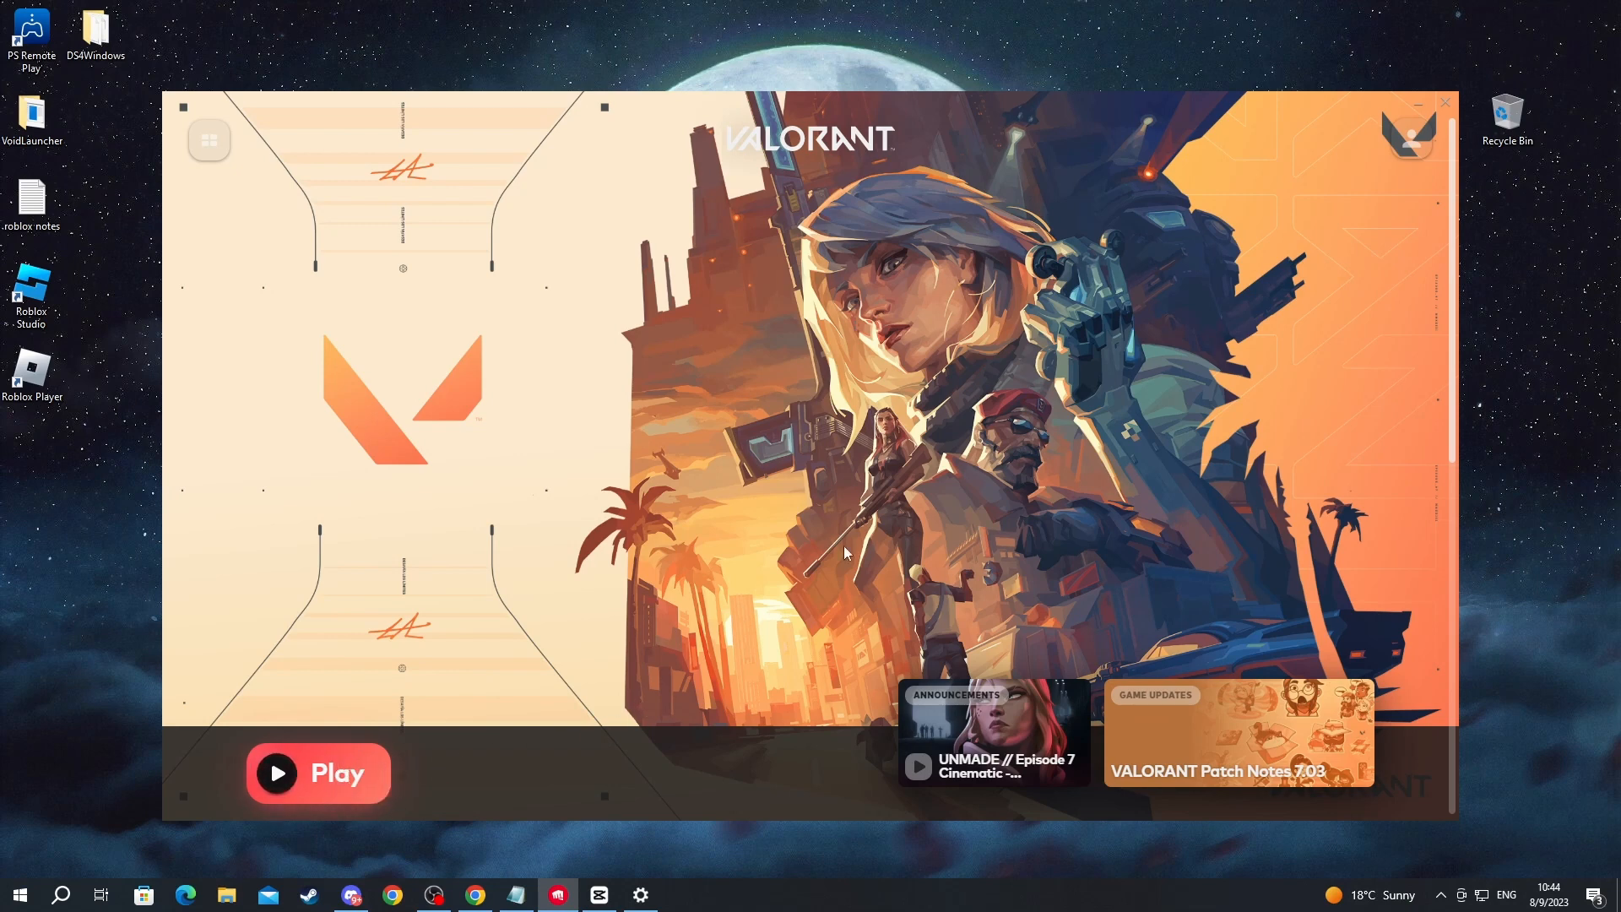
- Launch VALORANT with Play from the Riot Client
{"action": "left_click", "coordinate": [318, 773]}
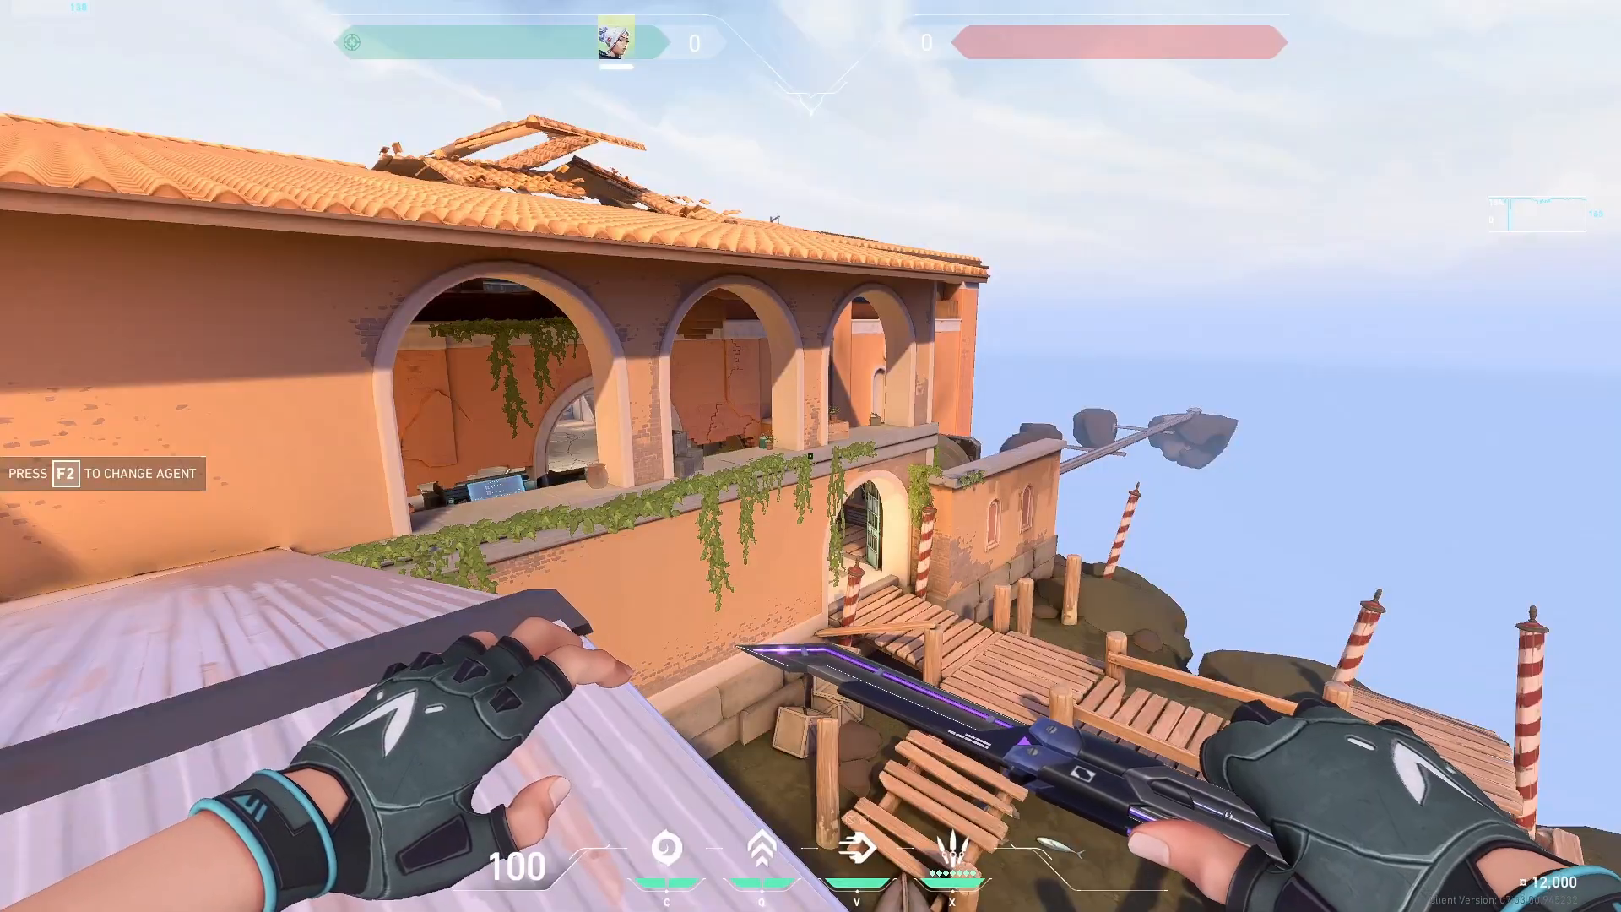